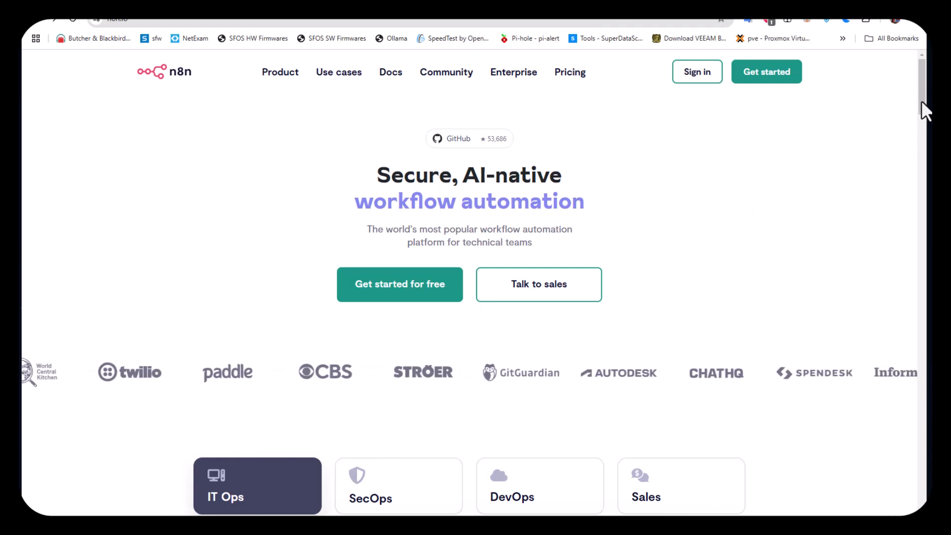
{"action": "mouse_move", "coordinate": [795, 202]}
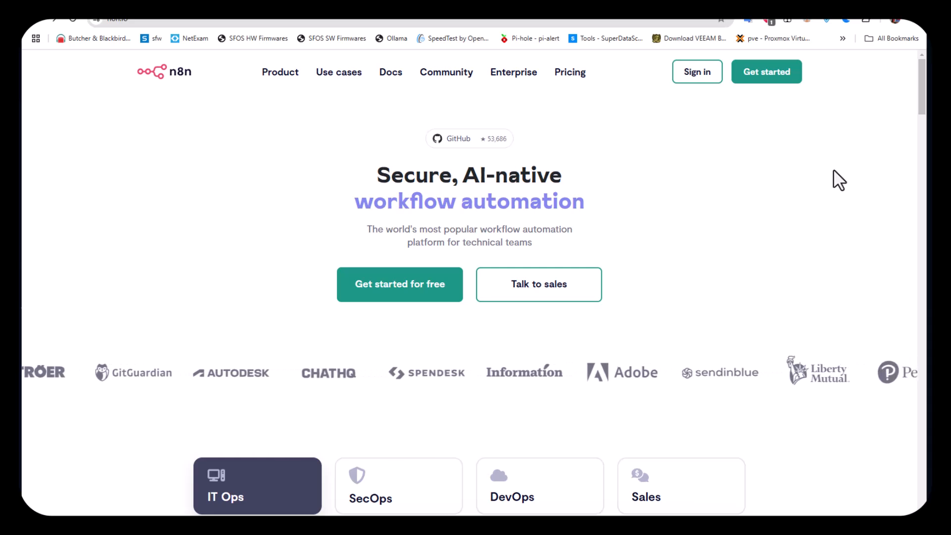
Look through the n8n homepage content before heading to pricing.
{"action": "scroll", "scroll_direction": "down", "scroll_amount": 3}
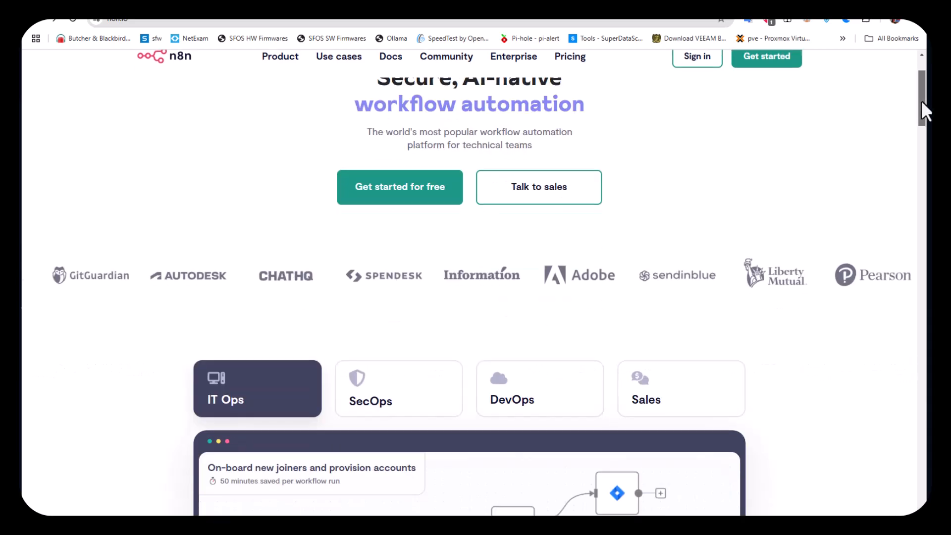
{"action": "scroll", "scroll_direction": "down", "scroll_amount": 3}
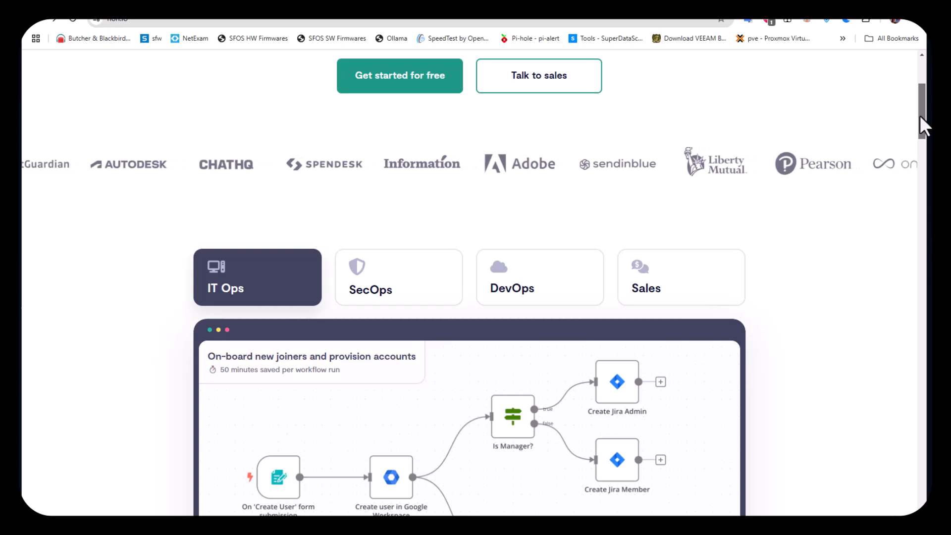
{"action": "scroll", "scroll_direction": "down", "scroll_amount": 3}
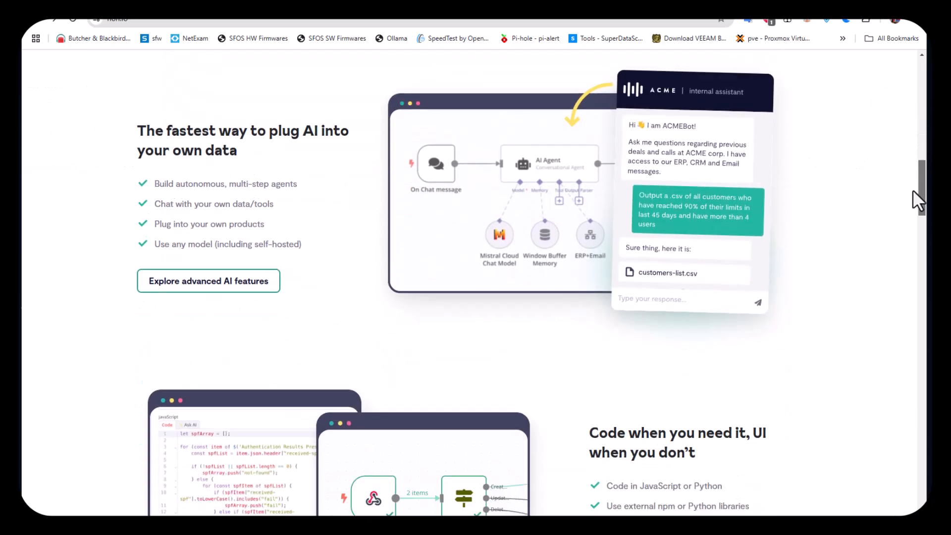
{"action": "scroll", "scroll_direction": "down", "scroll_amount": 3}
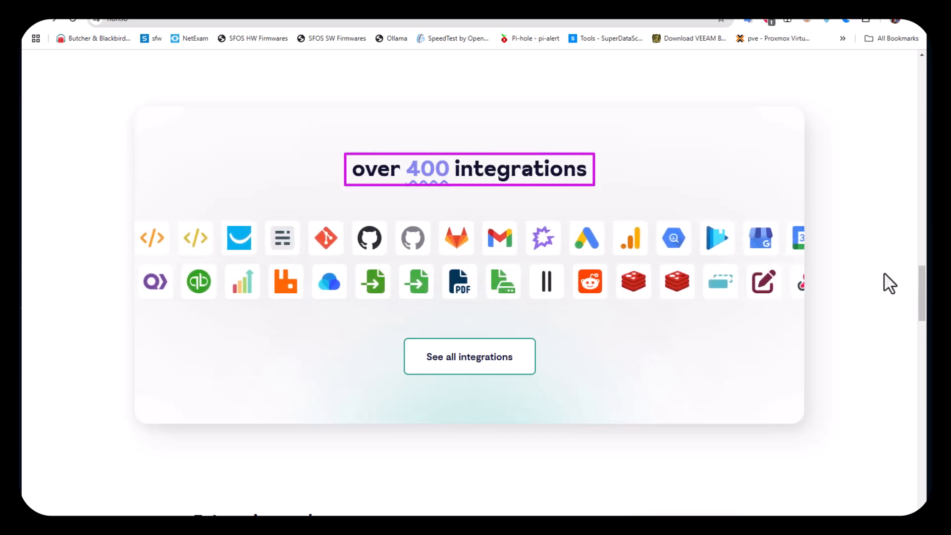
{"action": "scroll", "scroll_direction": "up", "scroll_amount": 3}
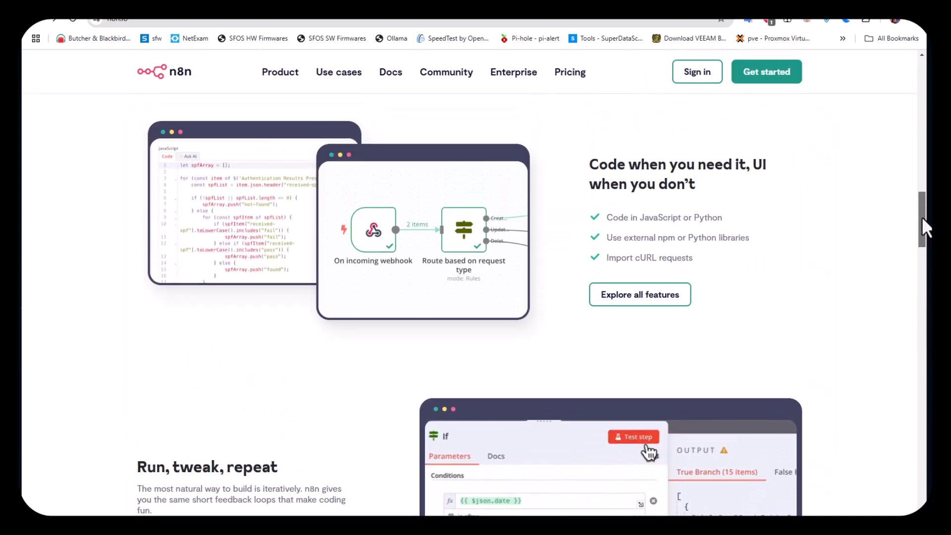
{"action": "scroll", "scroll_direction": "down", "scroll_amount": 3}
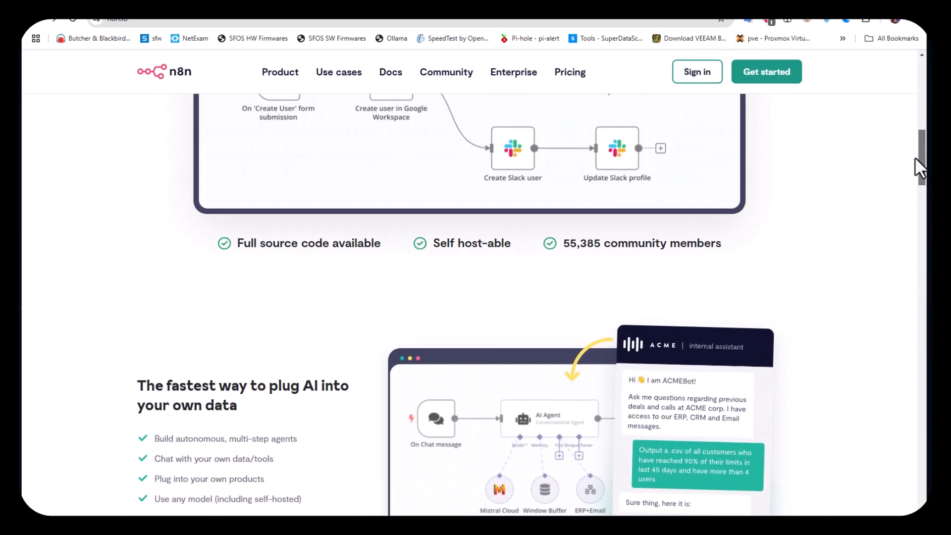
{"action": "scroll", "scroll_direction": "up", "scroll_amount": 3}
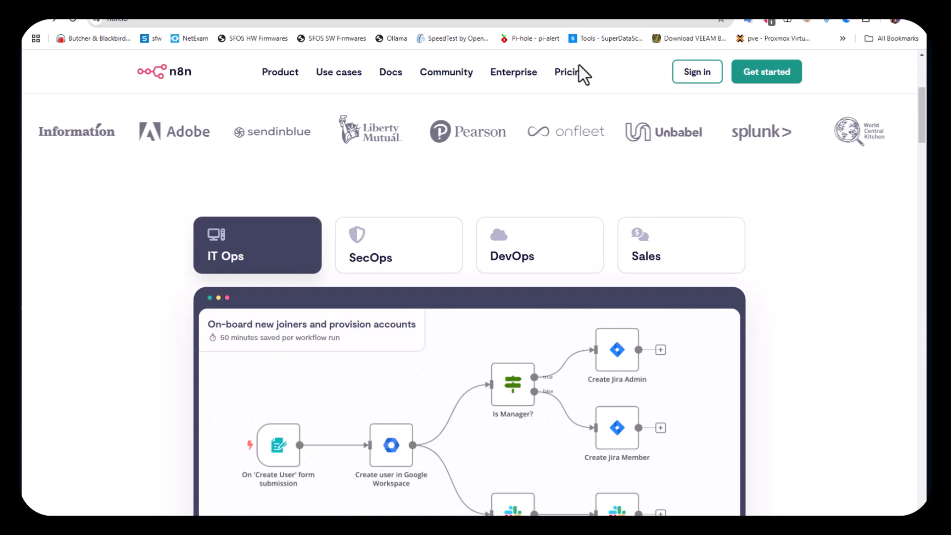
Go to the n8n Pricing page and scroll past Starter, Pro and Enterprise to the Community Edition row.
{"action": "left_click", "coordinate": [569, 71]}
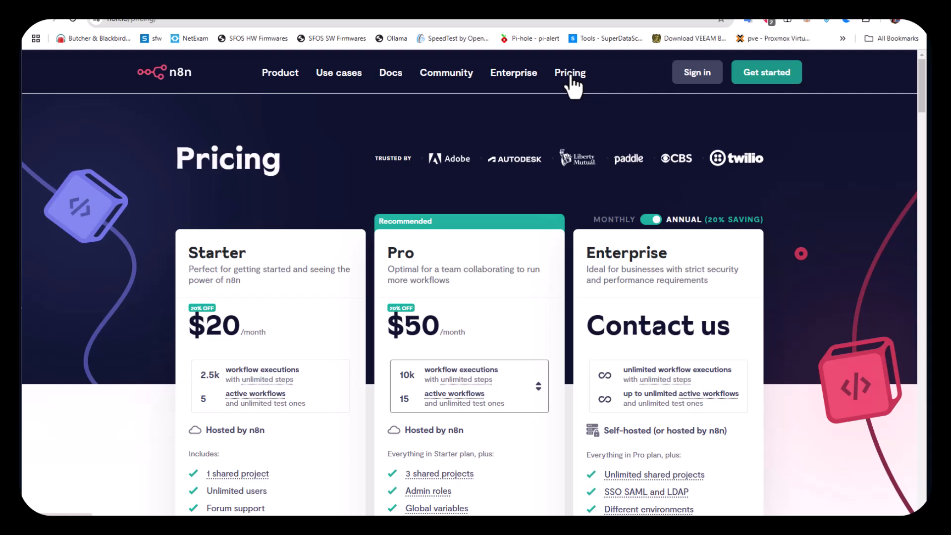
{"action": "mouse_move", "coordinate": [814, 152]}
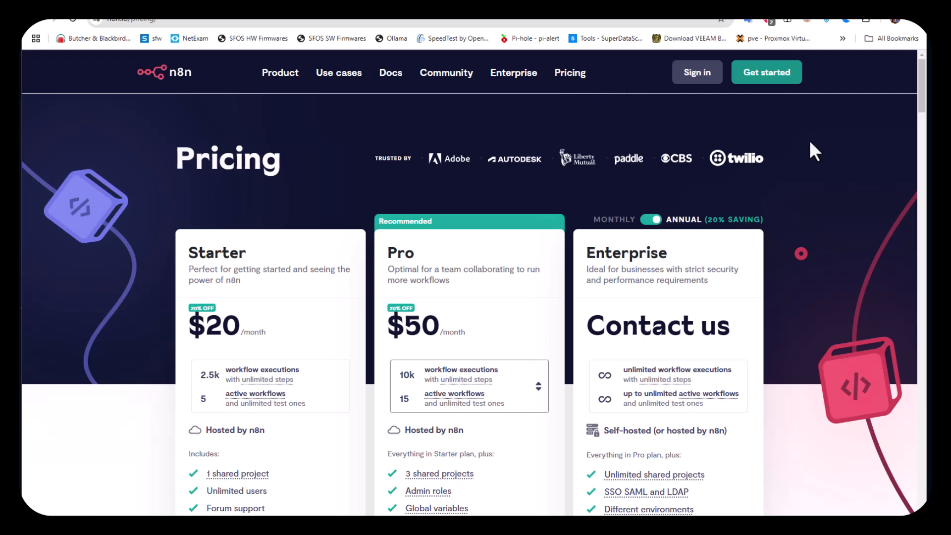
{"action": "scroll", "scroll_direction": "down", "scroll_amount": 3}
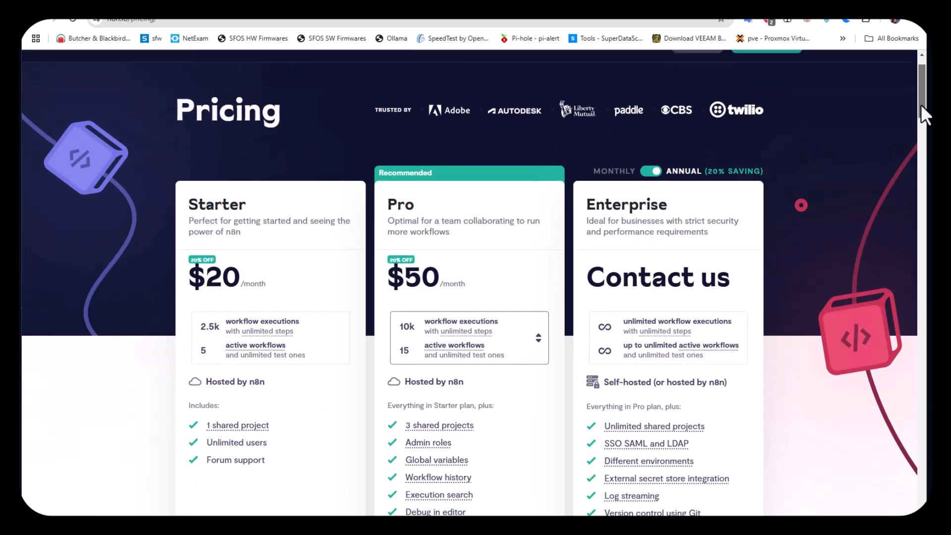
{"action": "scroll", "scroll_direction": "down", "scroll_amount": 3}
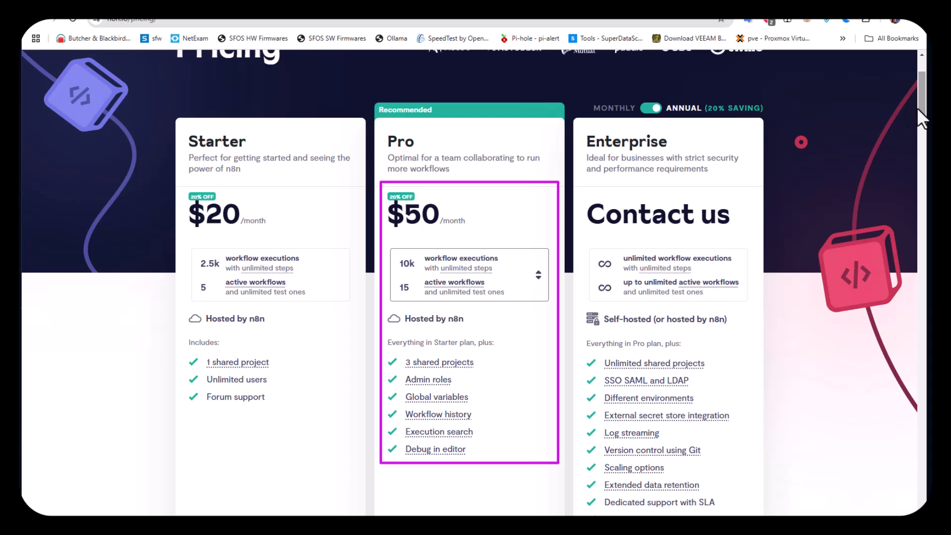
{"action": "mouse_move", "coordinate": [925, 117]}
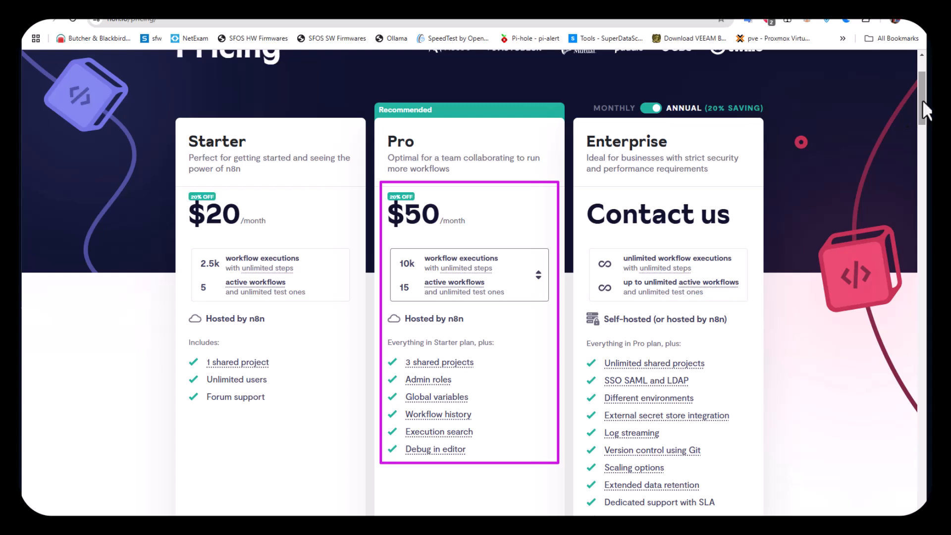
{"action": "scroll", "scroll_direction": "down", "scroll_amount": 3}
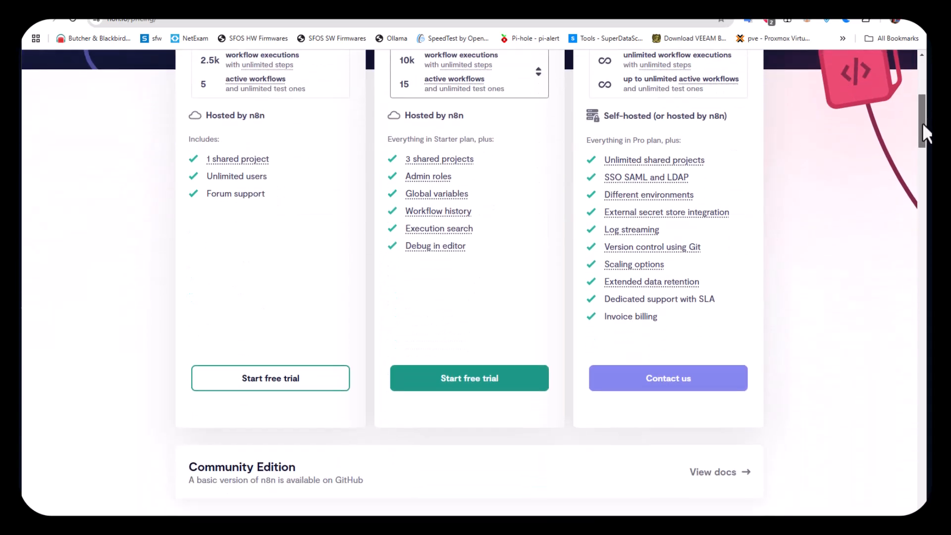
{"action": "scroll", "scroll_direction": "down", "scroll_amount": 3}
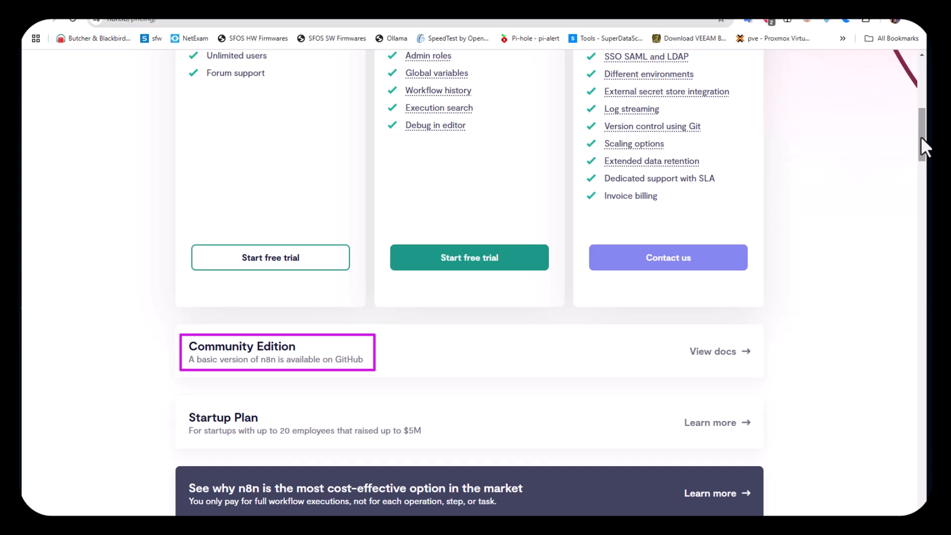
{"action": "mouse_move", "coordinate": [437, 406]}
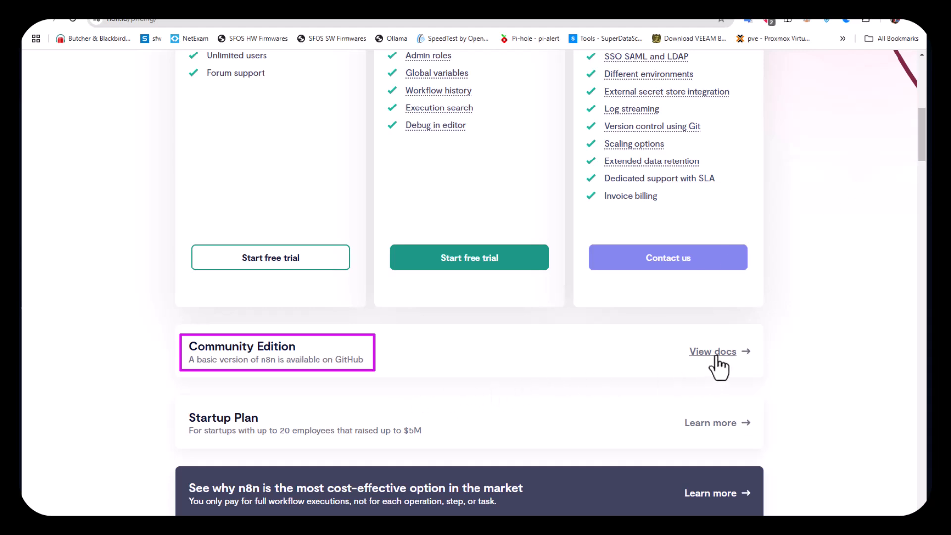
Open the Community Edition docs and its npm installation page with the npx and global install commands.
{"action": "left_click", "coordinate": [713, 351]}
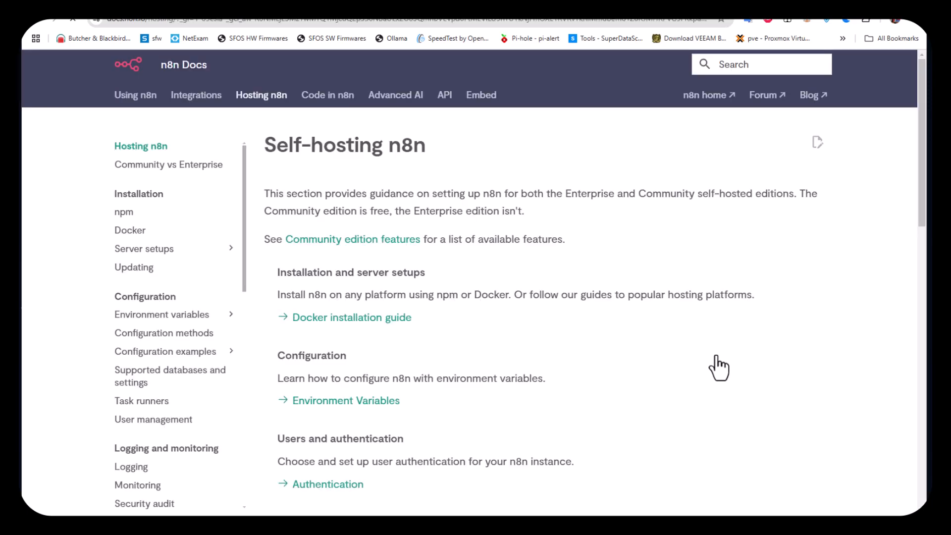
{"action": "mouse_move", "coordinate": [617, 345]}
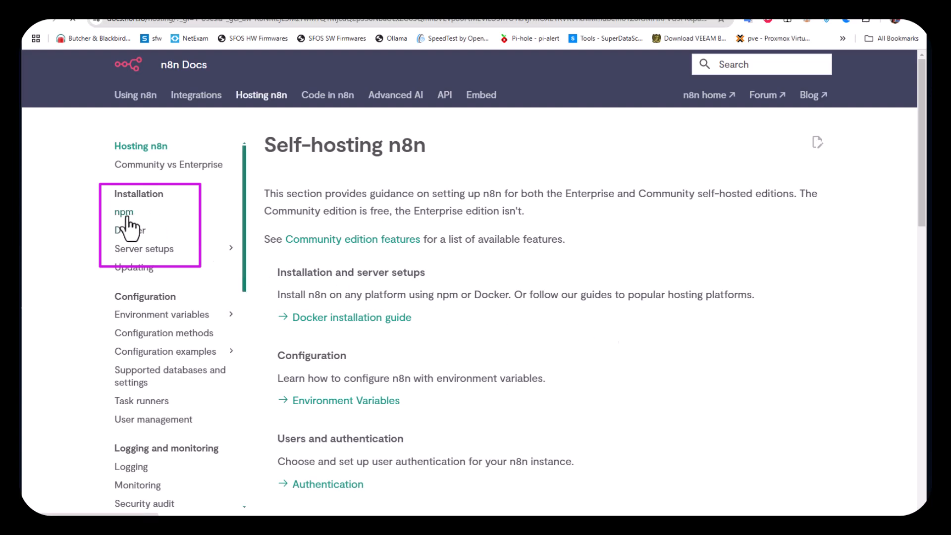
{"action": "left_click", "coordinate": [124, 212]}
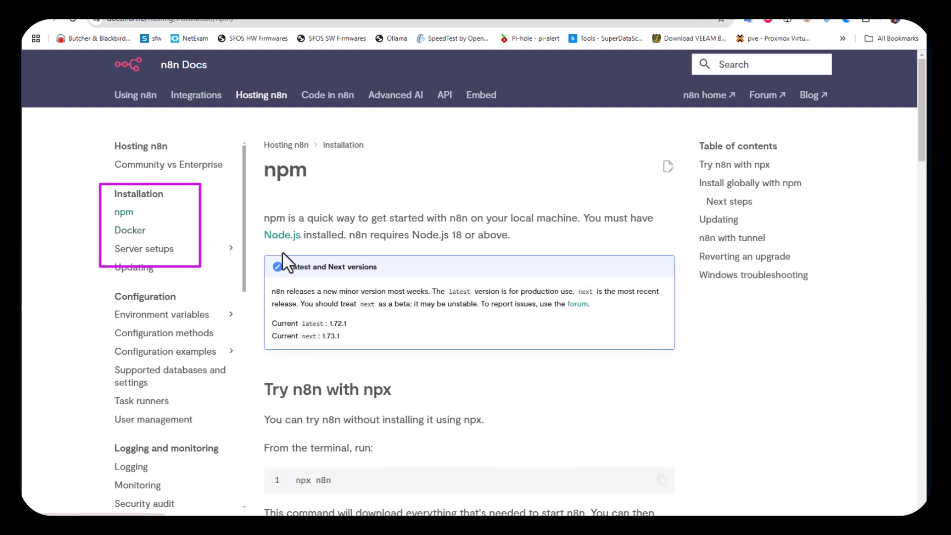
{"action": "mouse_move", "coordinate": [306, 258]}
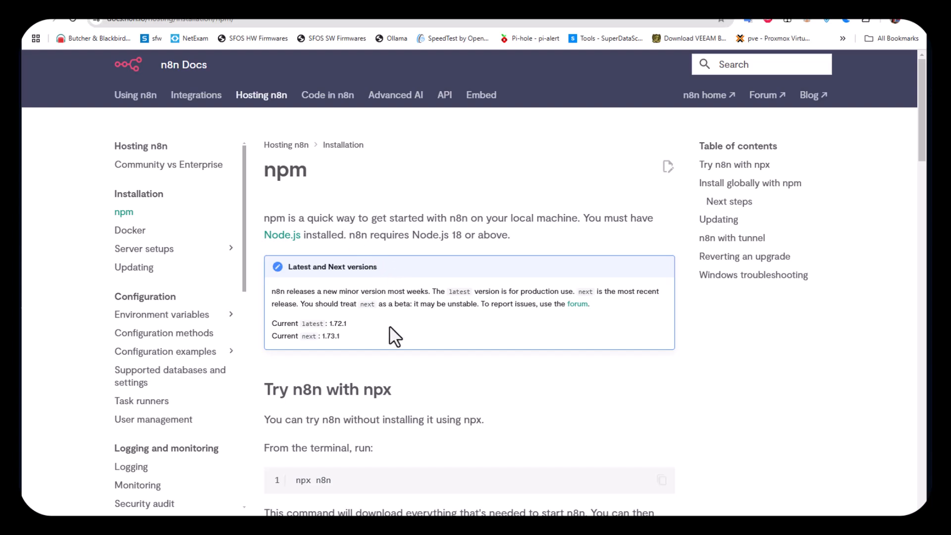
{"action": "scroll", "scroll_direction": "down", "scroll_amount": 3}
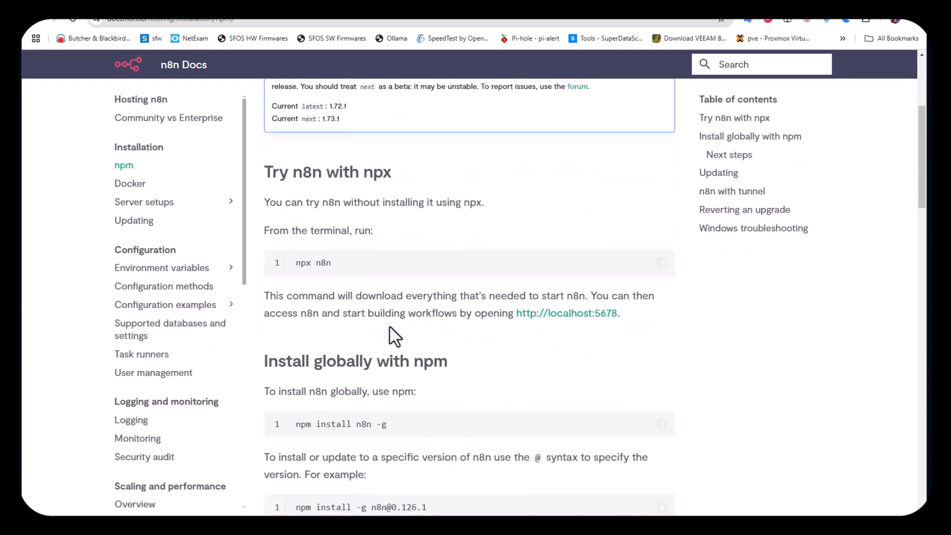
{"action": "scroll", "scroll_direction": "down", "scroll_amount": 3}
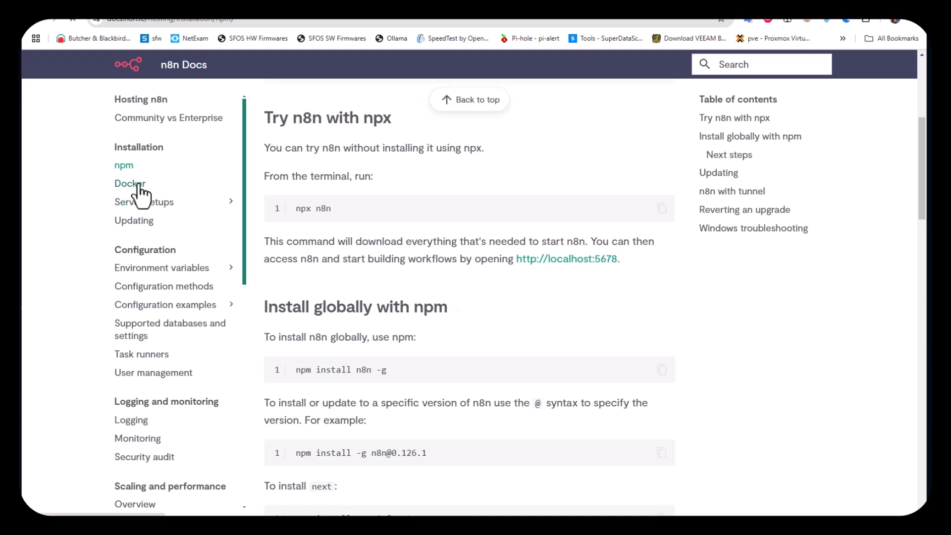
{"action": "left_click", "coordinate": [129, 183]}
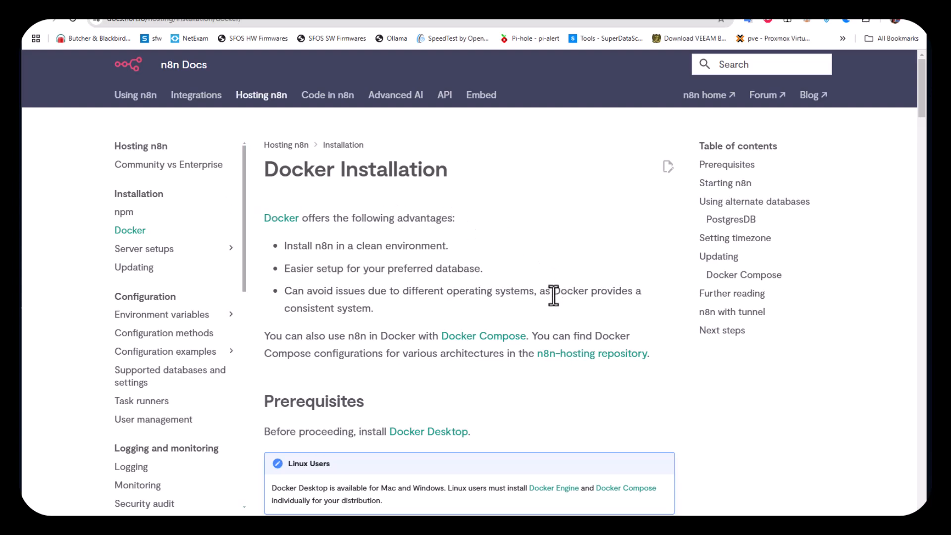
{"action": "scroll", "scroll_direction": "down", "scroll_amount": 3}
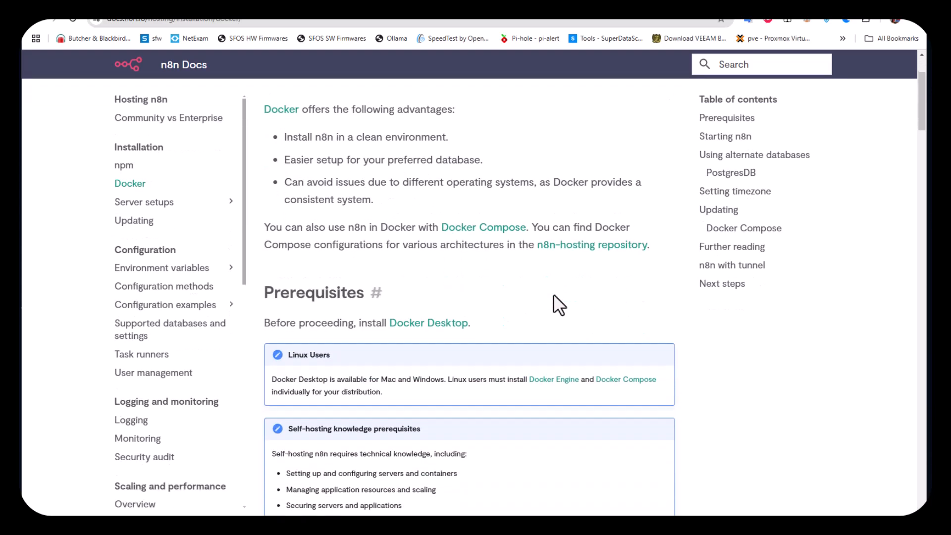
{"action": "scroll", "scroll_direction": "down", "scroll_amount": 3}
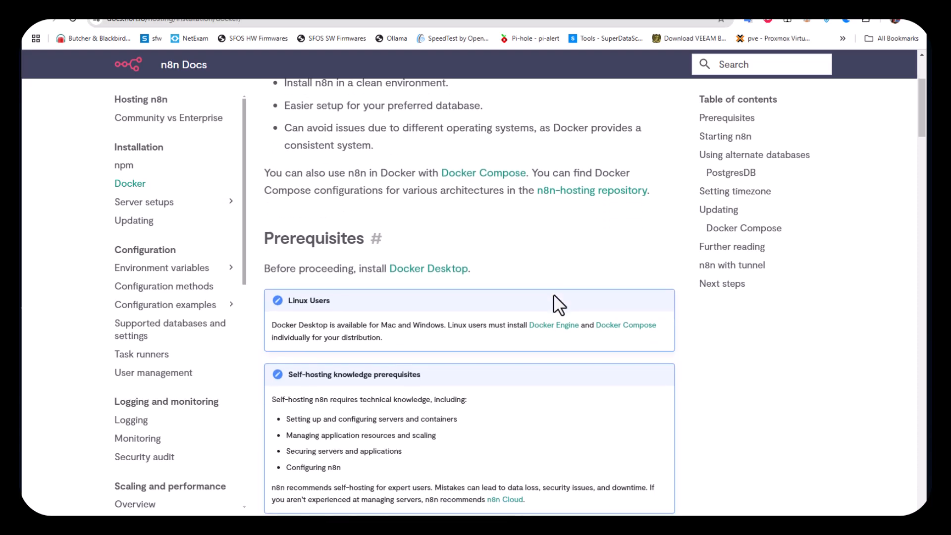
{"action": "mouse_move", "coordinate": [377, 238]}
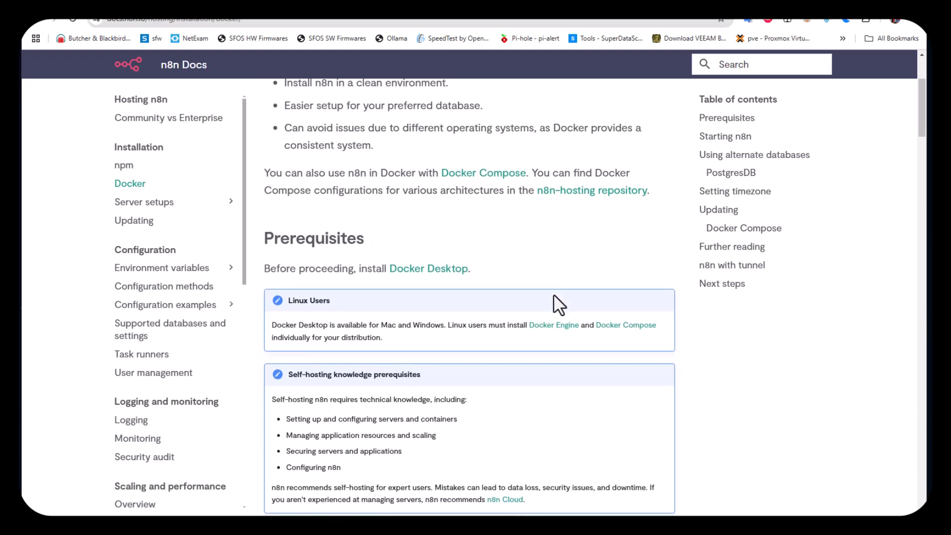
{"action": "scroll", "scroll_direction": "down", "scroll_amount": 3}
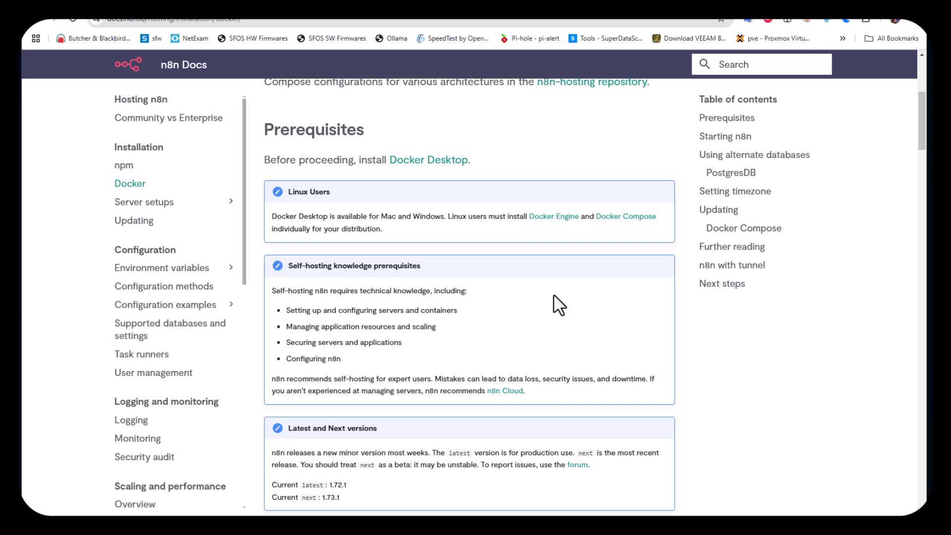
{"action": "mouse_move", "coordinate": [276, 189]}
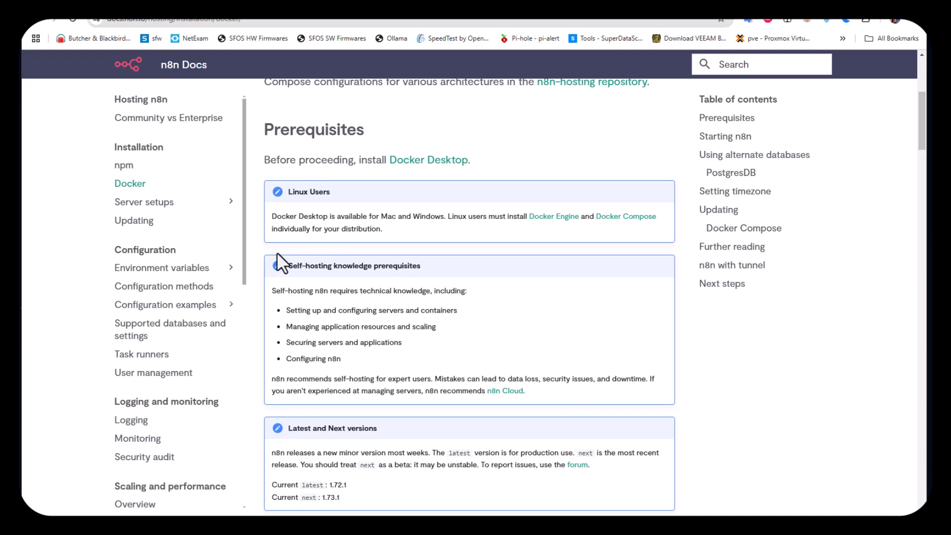
{"action": "mouse_move", "coordinate": [145, 209]}
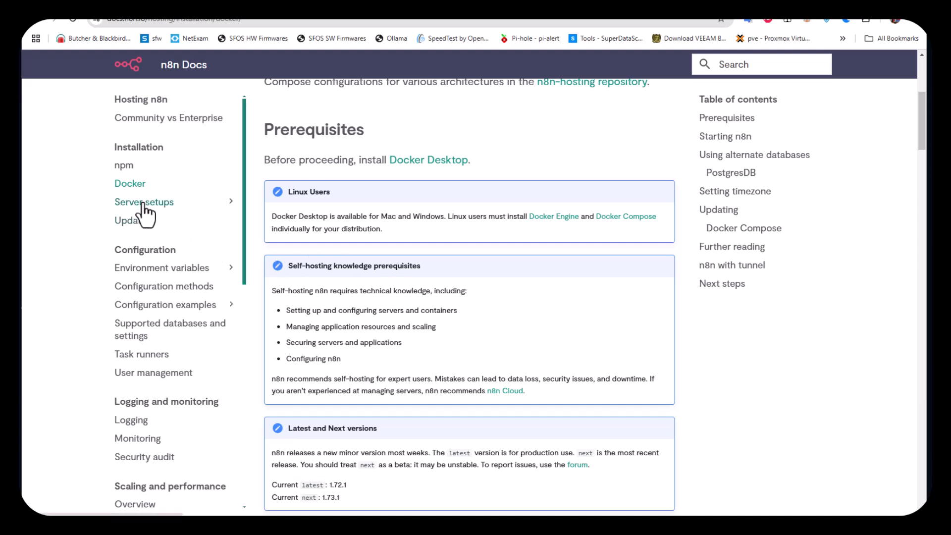
Open the Server setups page in n8n Docs Hosting and scroll through the cloud provider guides.
{"action": "left_click", "coordinate": [143, 201]}
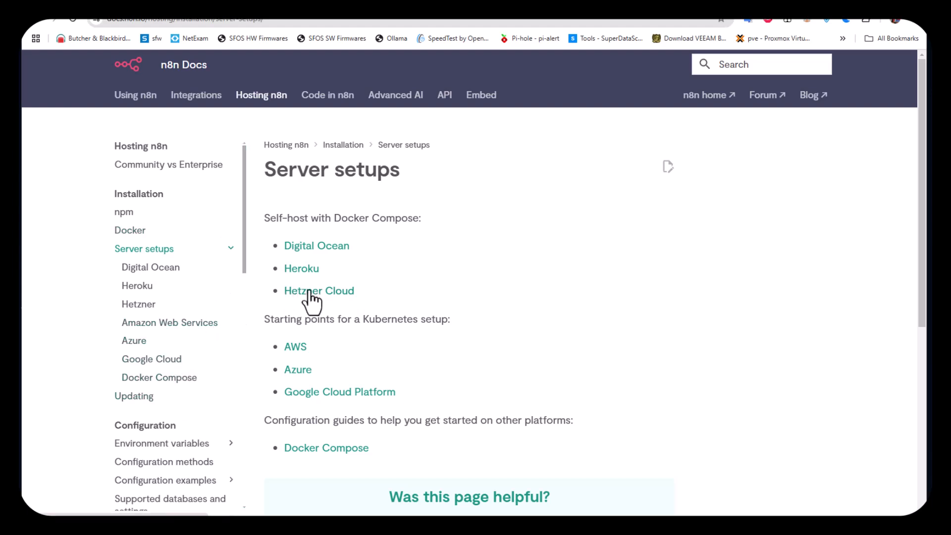
{"action": "mouse_move", "coordinate": [455, 252]}
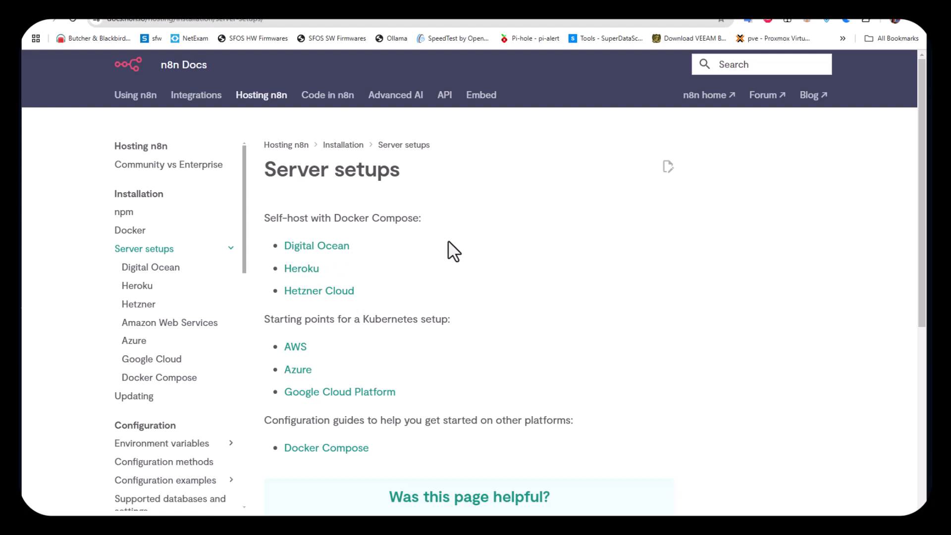
{"action": "mouse_move", "coordinate": [472, 268]}
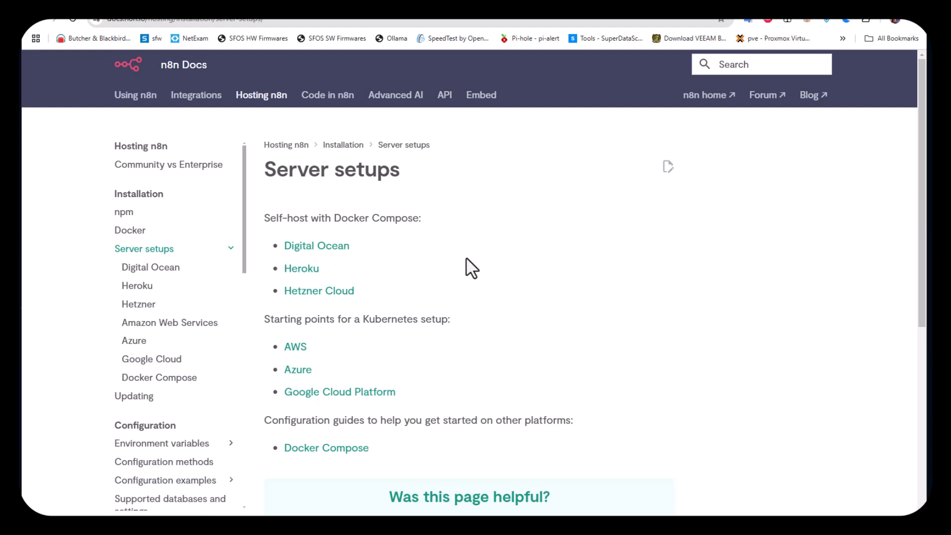
{"action": "mouse_move", "coordinate": [376, 300]}
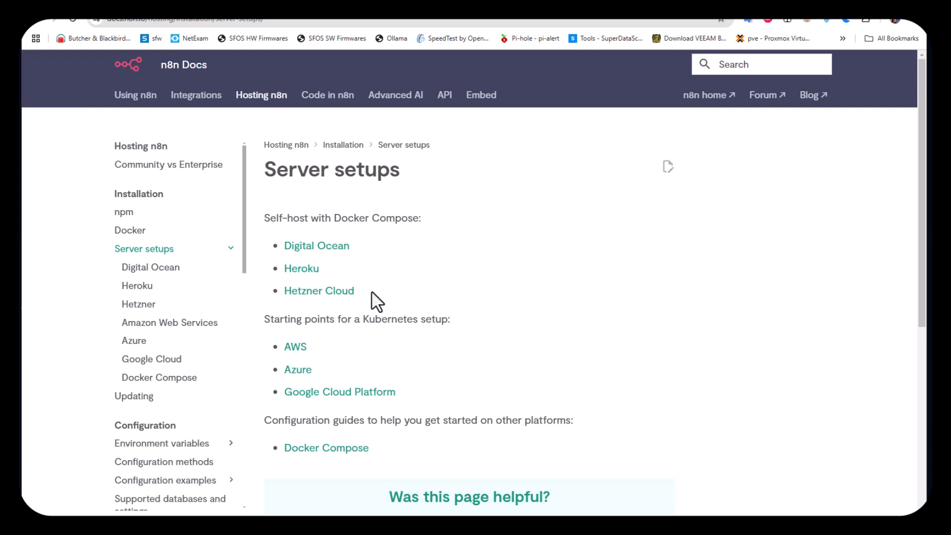
{"action": "mouse_move", "coordinate": [444, 282]}
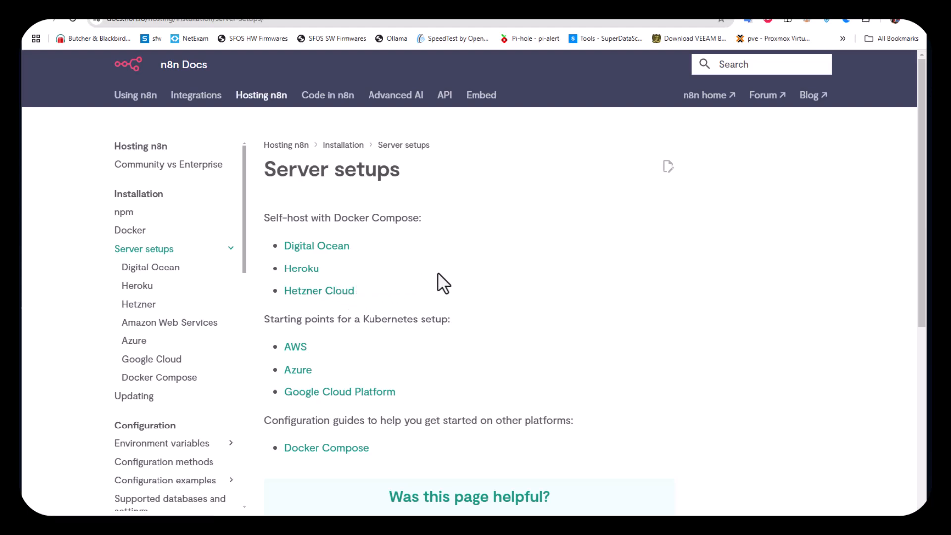
{"action": "mouse_move", "coordinate": [534, 285]}
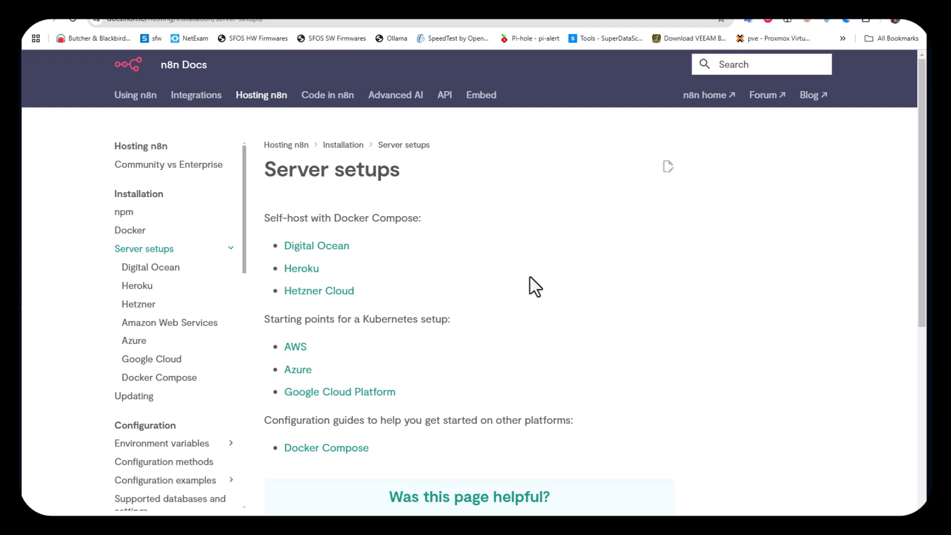
{"action": "mouse_move", "coordinate": [391, 383]}
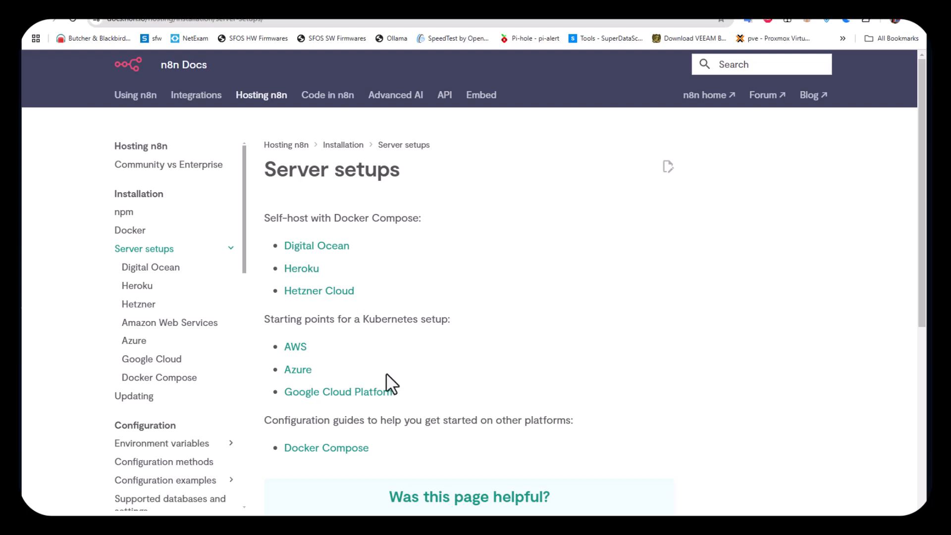
{"action": "mouse_move", "coordinate": [412, 388]}
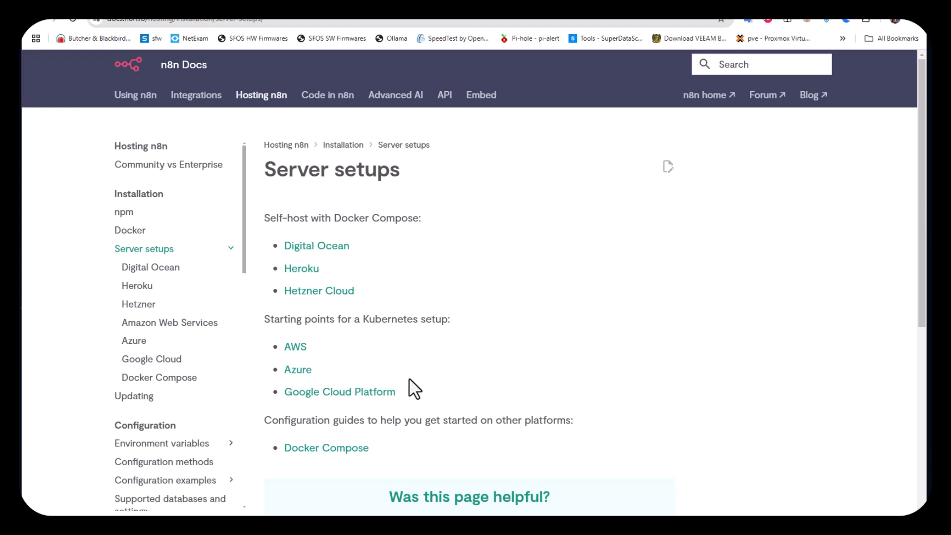
{"action": "scroll", "scroll_direction": "down", "scroll_amount": 3}
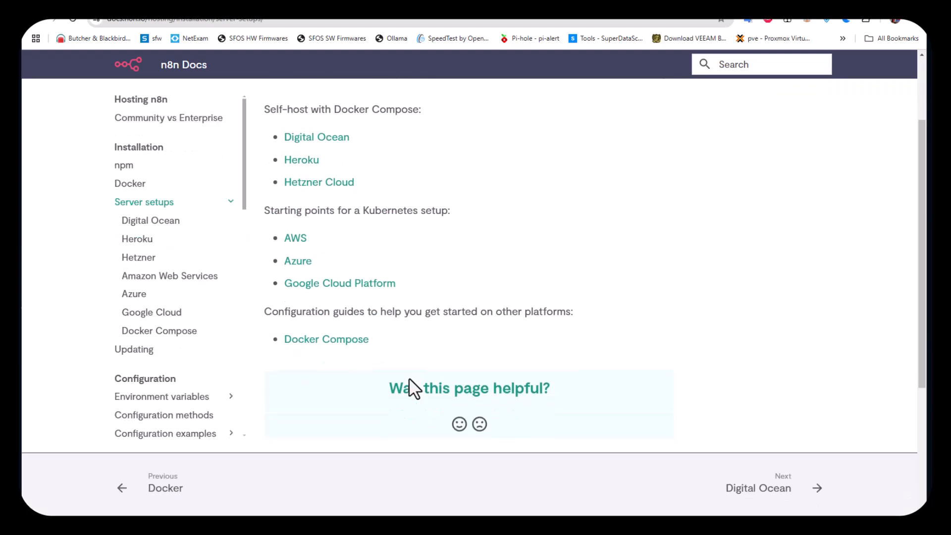
{"action": "scroll", "scroll_direction": "down", "scroll_amount": 3}
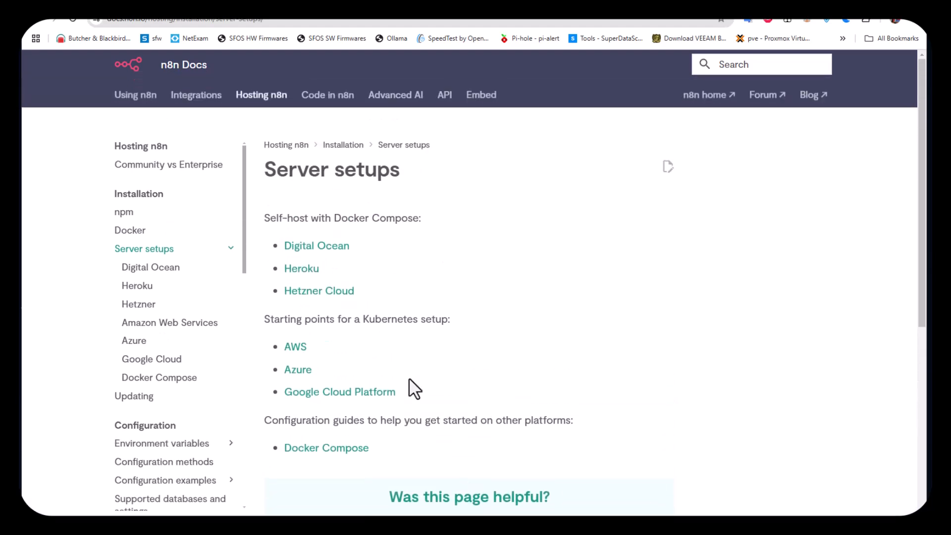
{"action": "mouse_move", "coordinate": [406, 382]}
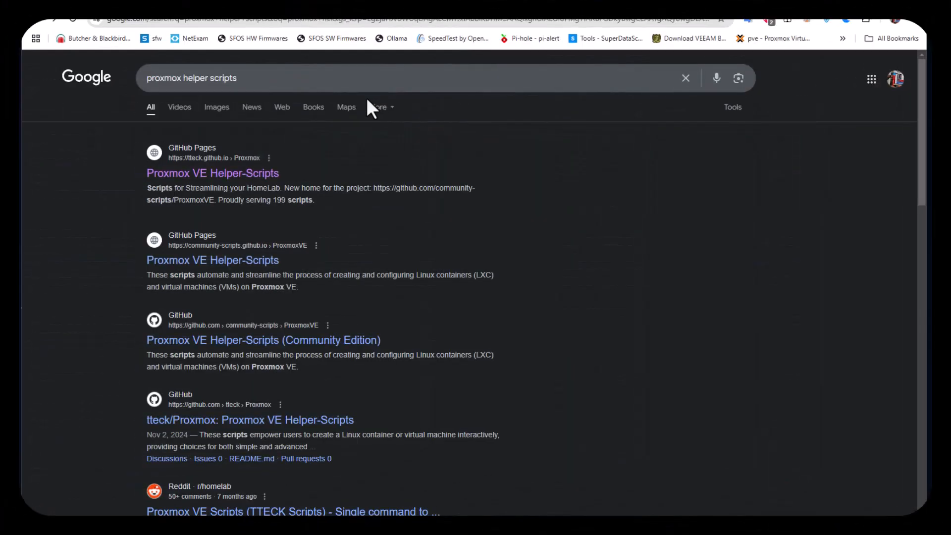
{"action": "mouse_move", "coordinate": [188, 226]}
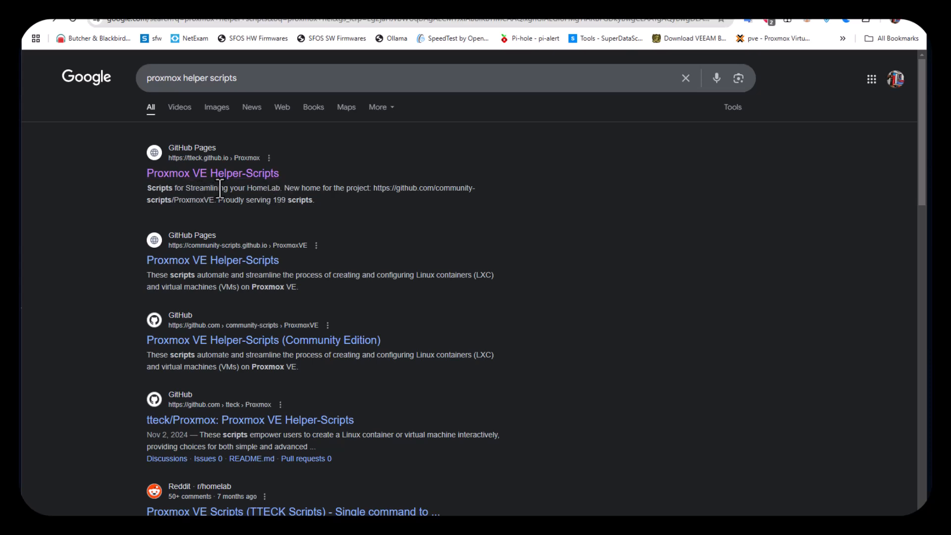
Open the Proxmox VE Helper-Scripts site from the first Google result.
{"action": "left_click", "coordinate": [212, 172]}
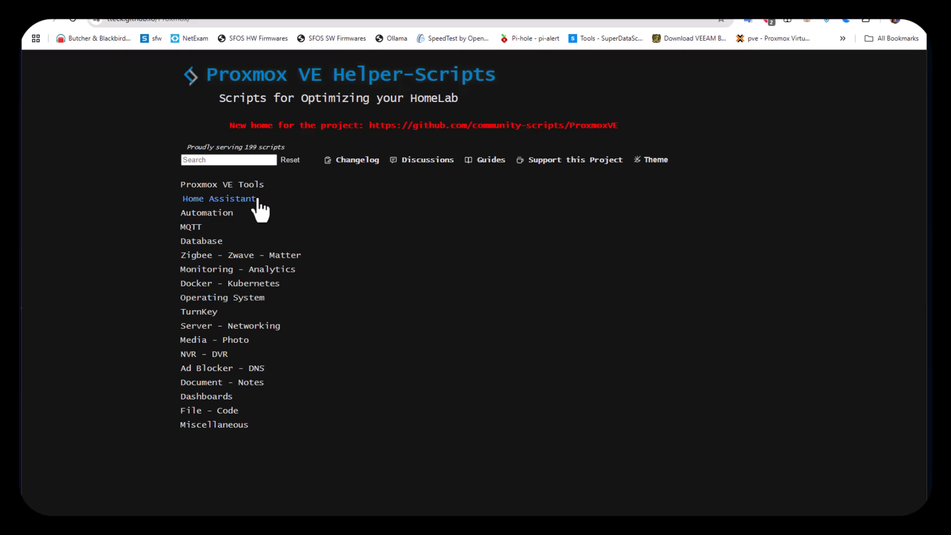
{"action": "mouse_move", "coordinate": [400, 203]}
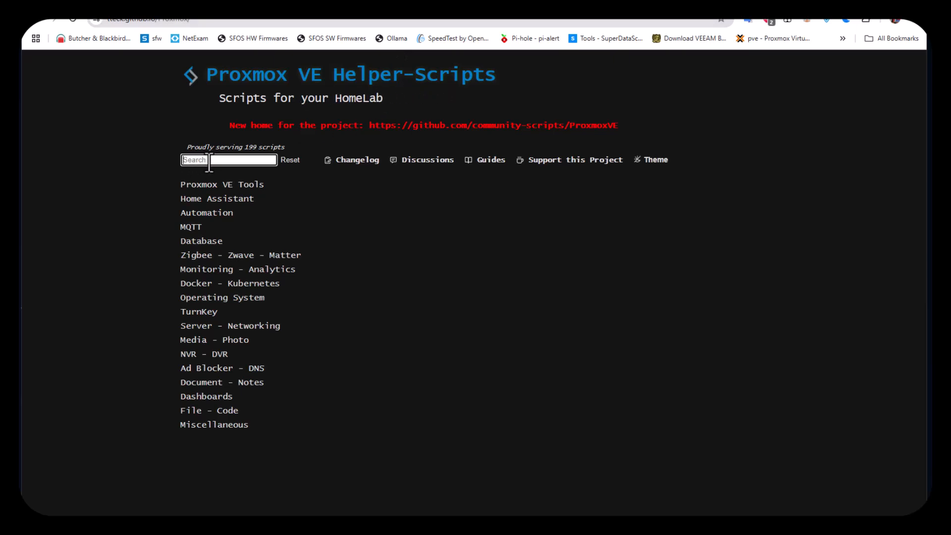
Search the Helper-Scripts site for n8n and copy the n8n LXC bash install command.
{"action": "type", "text": "n8b"}
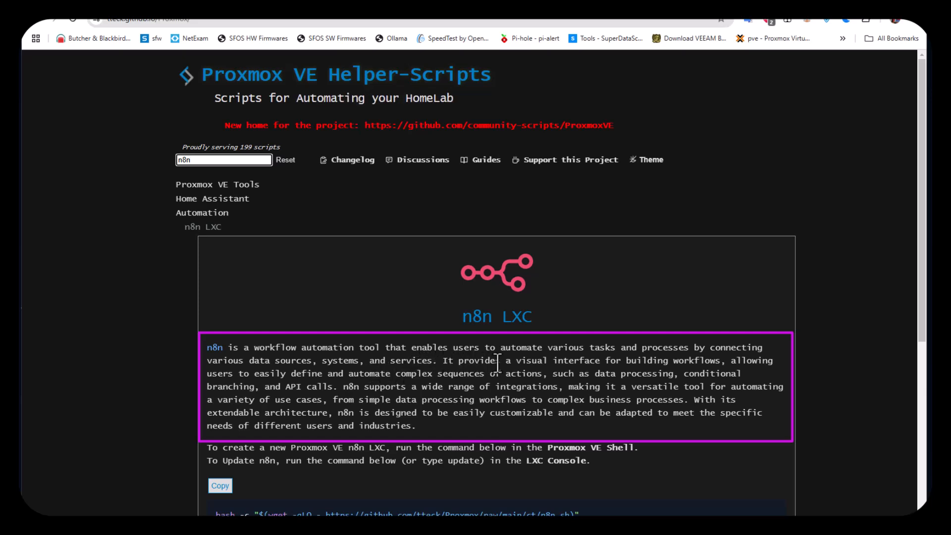
{"action": "mouse_move", "coordinate": [600, 375]}
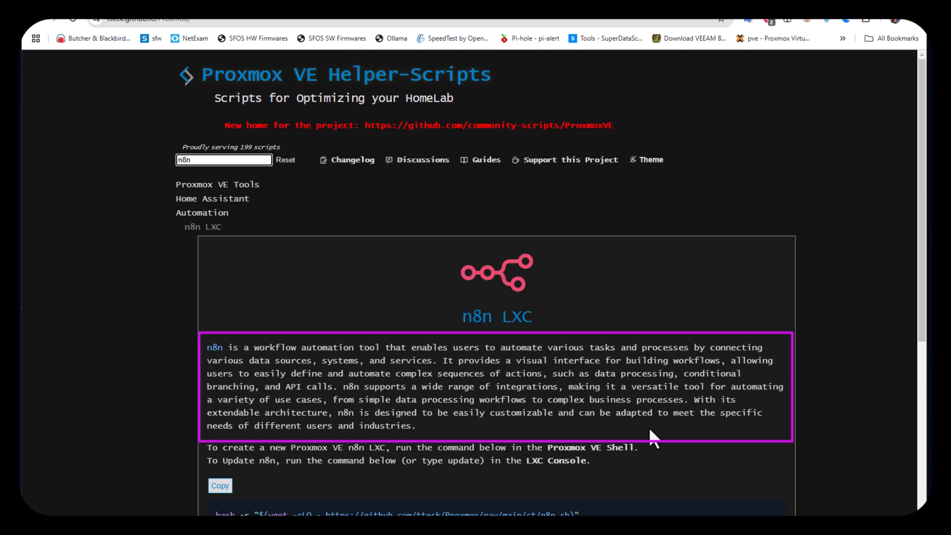
{"action": "scroll", "scroll_direction": "down", "scroll_amount": 3}
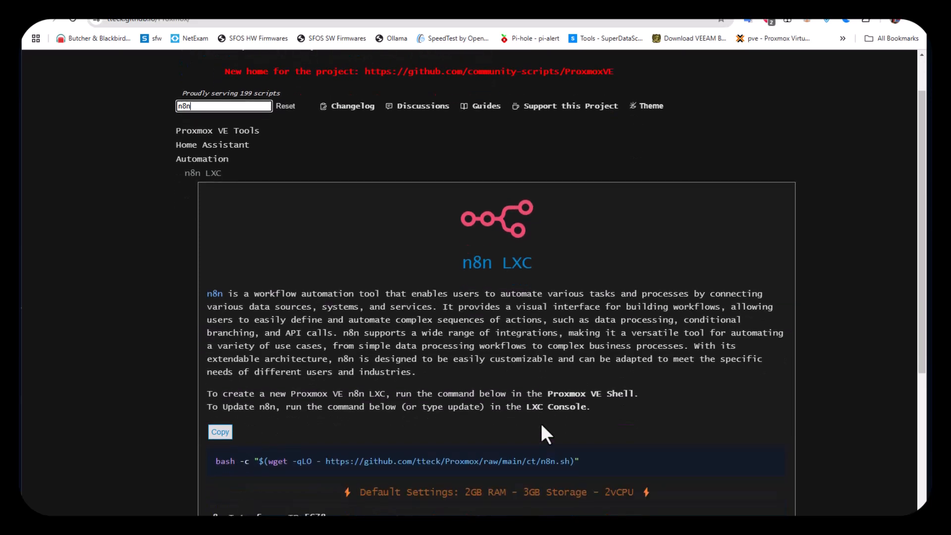
{"action": "scroll", "scroll_direction": "down", "scroll_amount": 3}
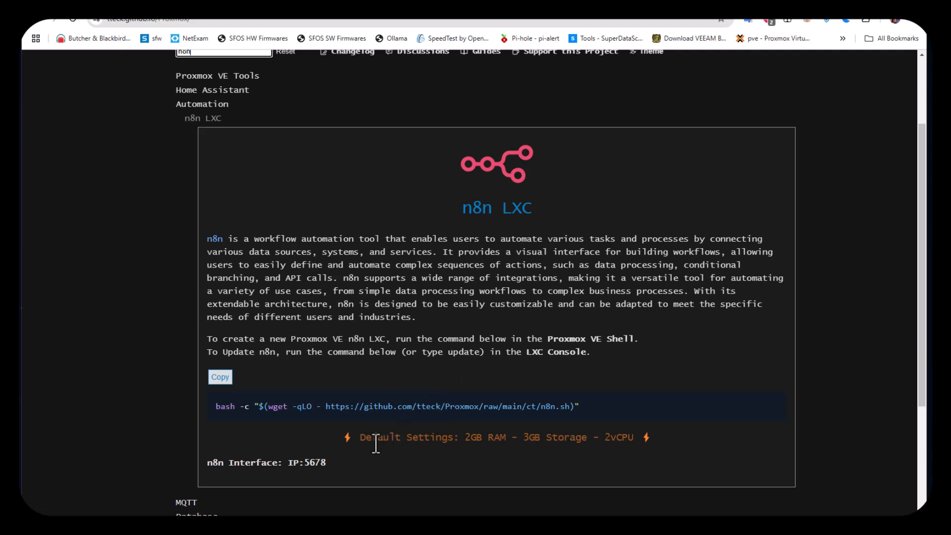
{"action": "mouse_move", "coordinate": [225, 433]}
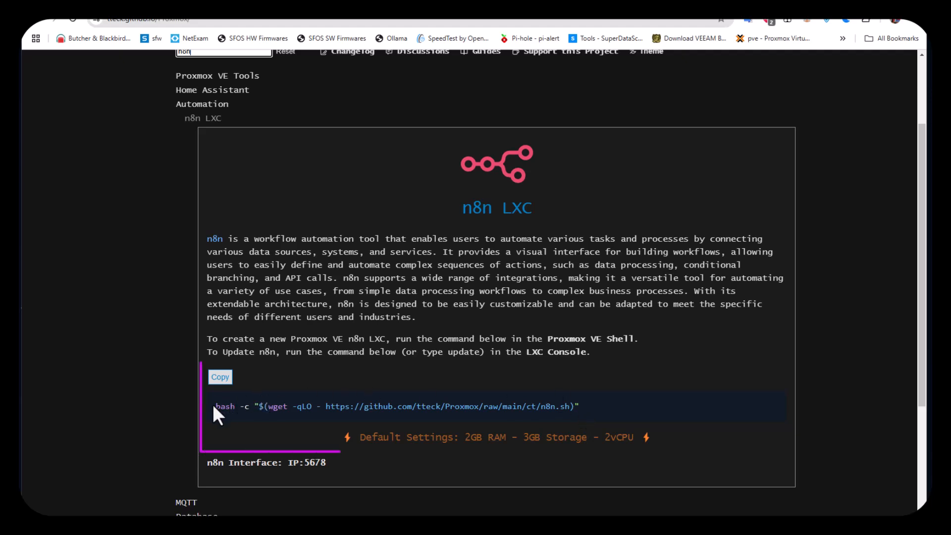
{"action": "left_click", "coordinate": [220, 376]}
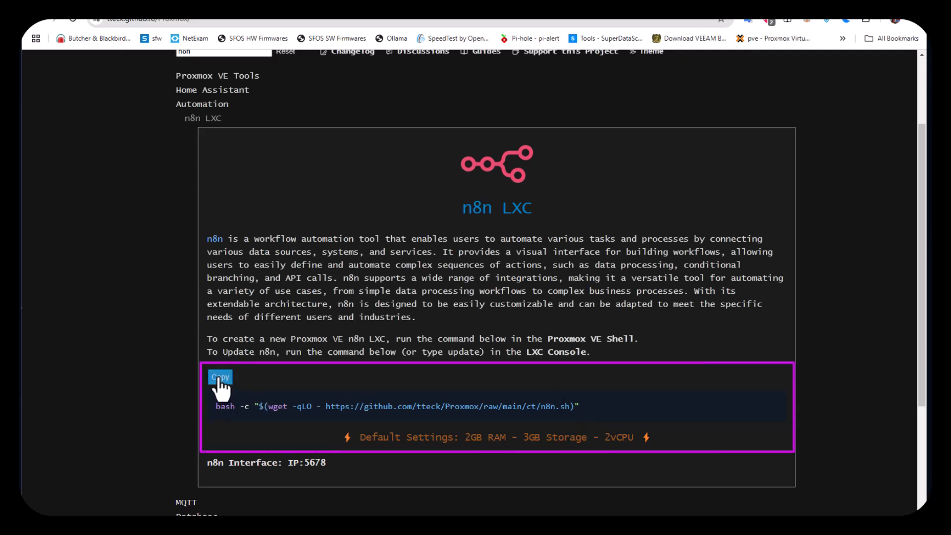
{"action": "left_click", "coordinate": [220, 376]}
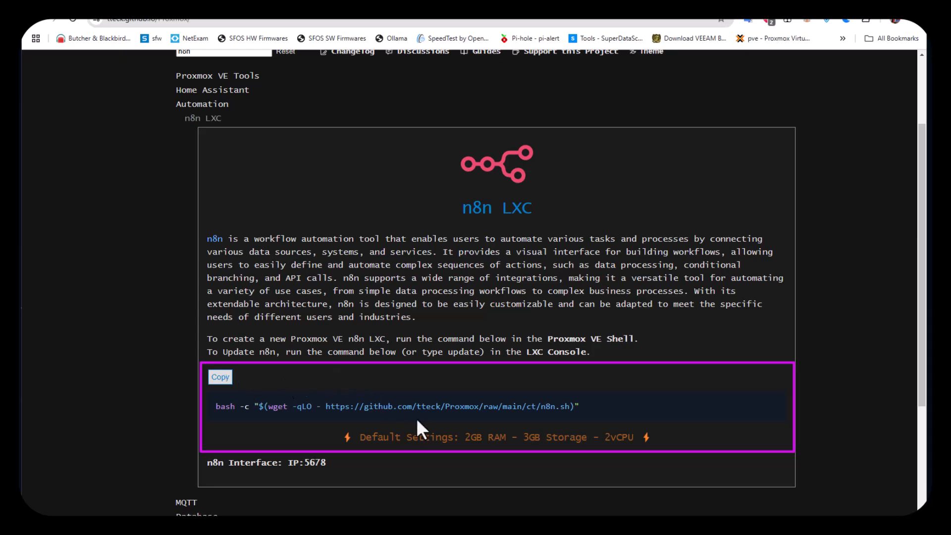
{"action": "mouse_move", "coordinate": [420, 427]}
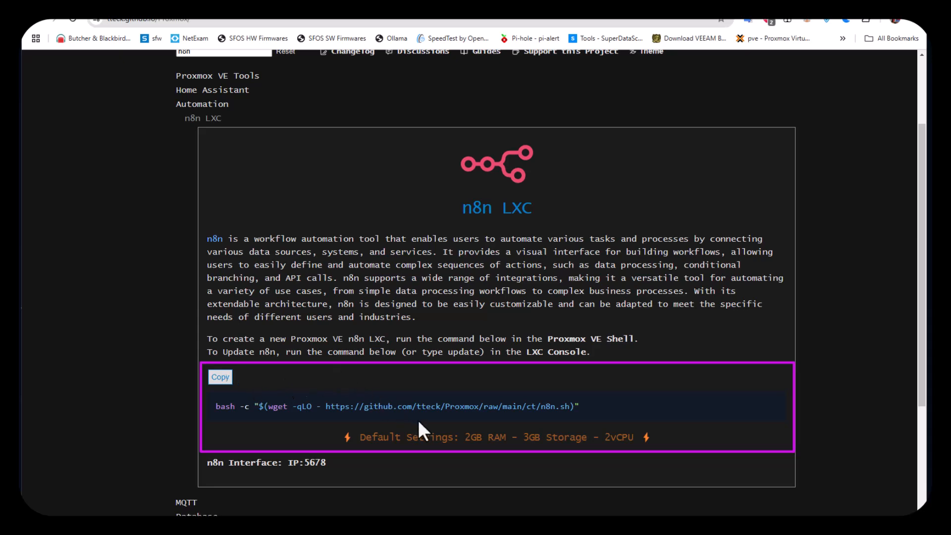
{"action": "mouse_move", "coordinate": [401, 472]}
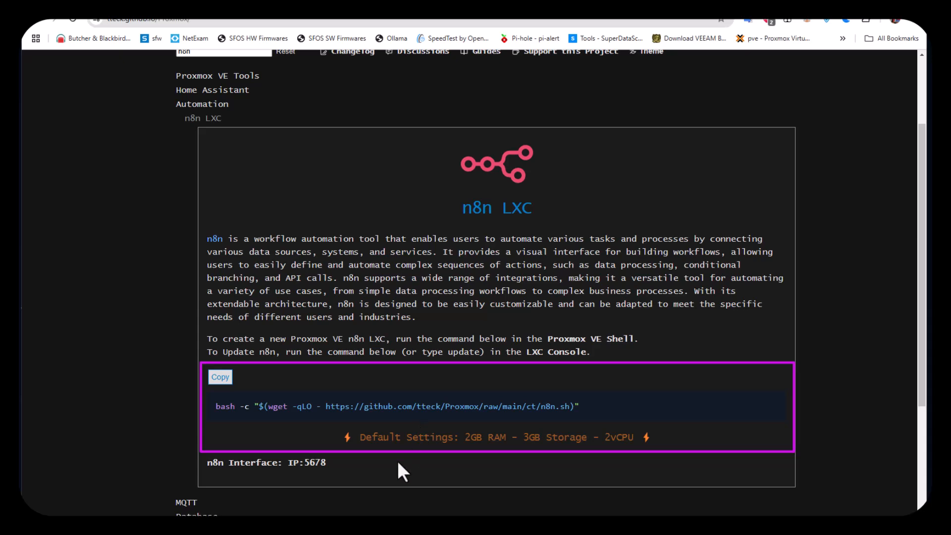
{"action": "mouse_move", "coordinate": [504, 463]}
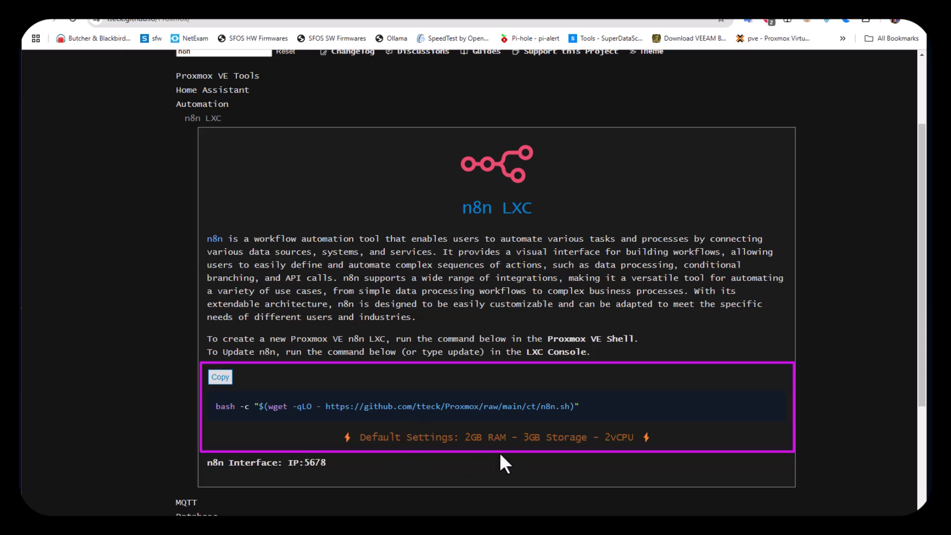
{"action": "mouse_move", "coordinate": [547, 461]}
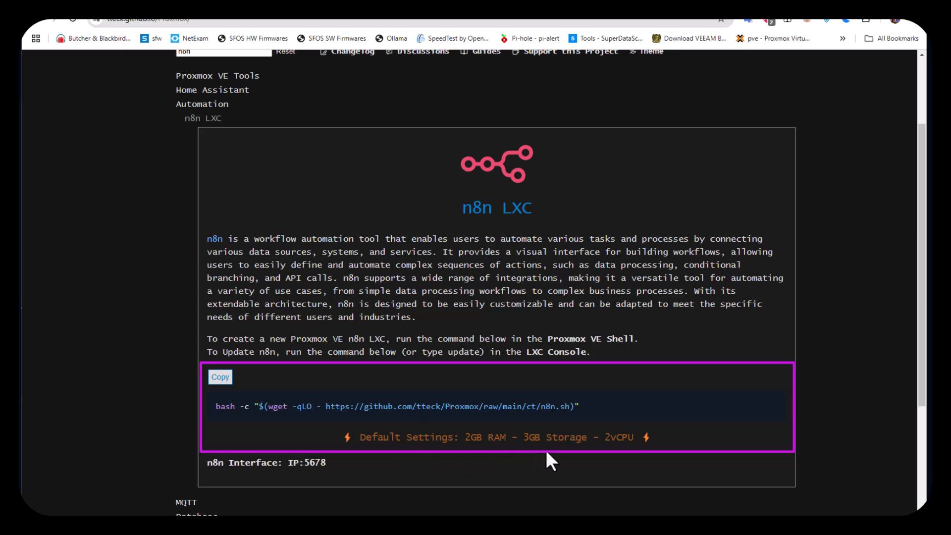
{"action": "mouse_move", "coordinate": [615, 458]}
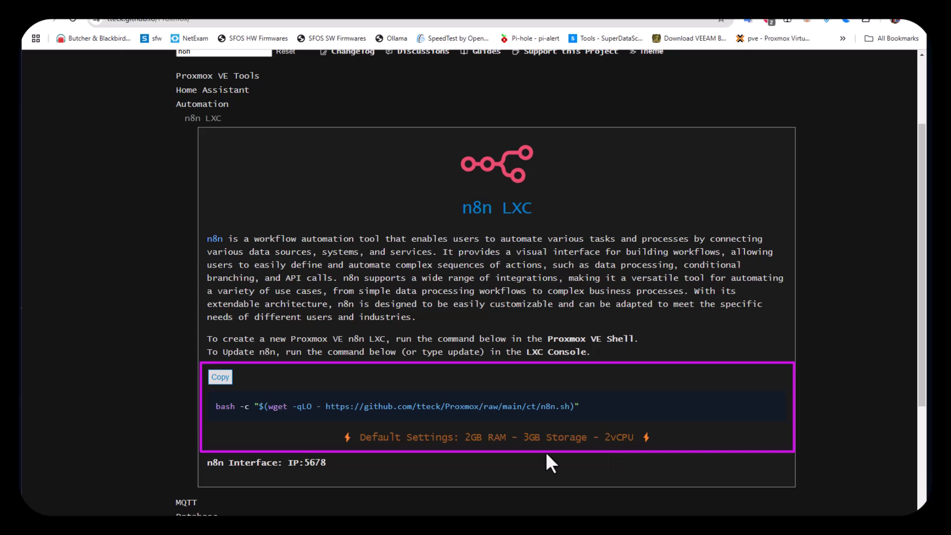
{"action": "mouse_move", "coordinate": [493, 425]}
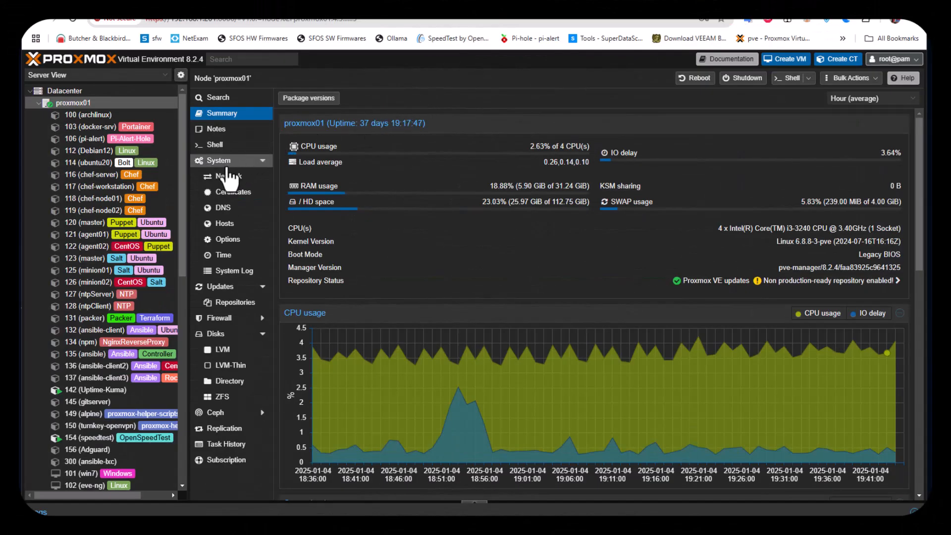
Paste and run the n8n LXC script in the proxmox01 host shell.
{"action": "left_click", "coordinate": [213, 145]}
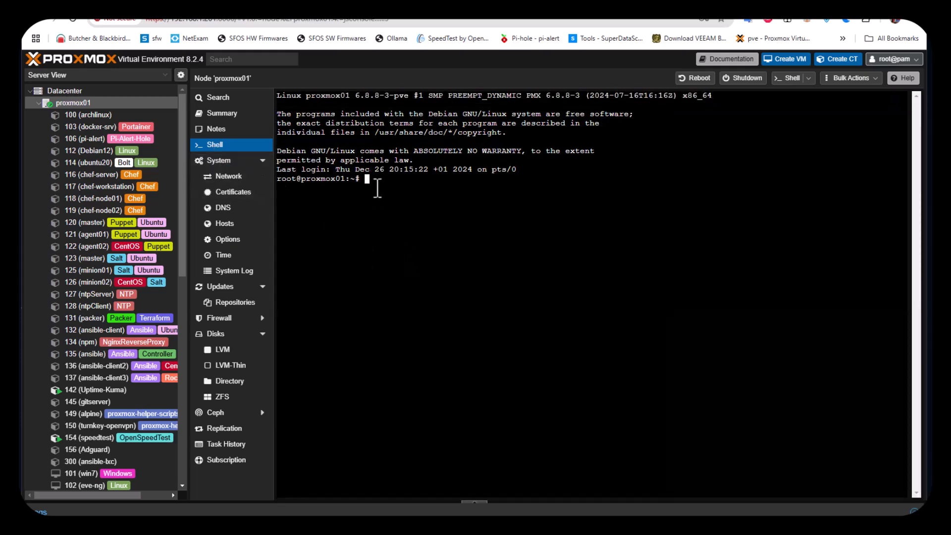
{"action": "right_click", "coordinate": [366, 180]}
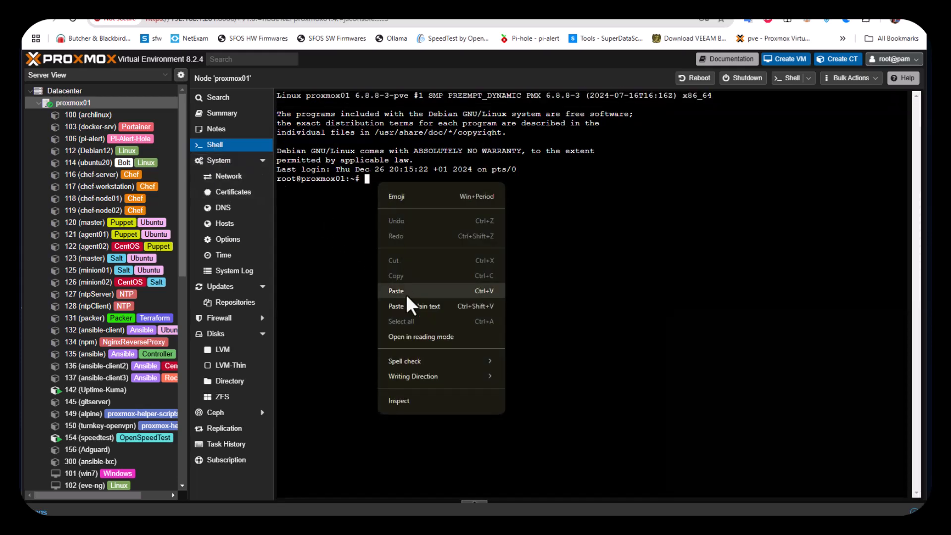
{"action": "left_click", "coordinate": [397, 290]}
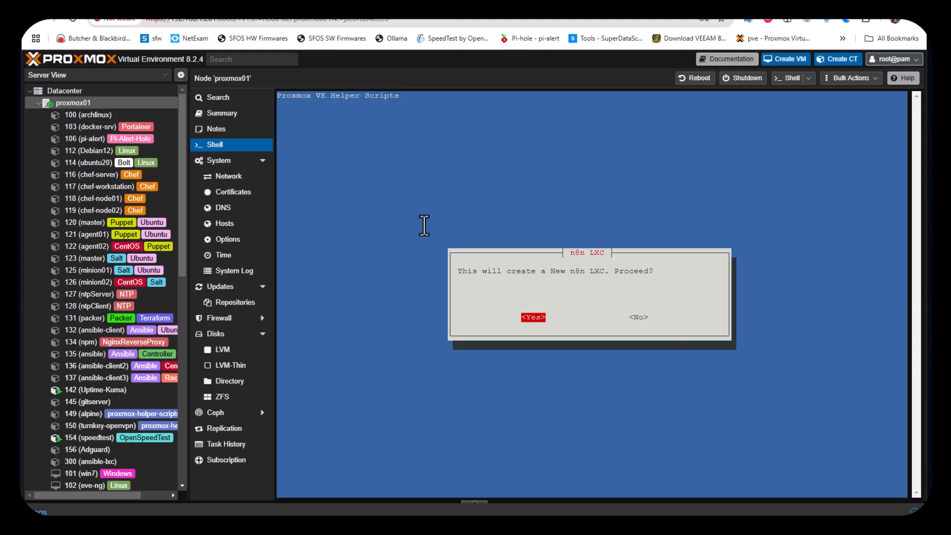
{"action": "mouse_move", "coordinate": [557, 269]}
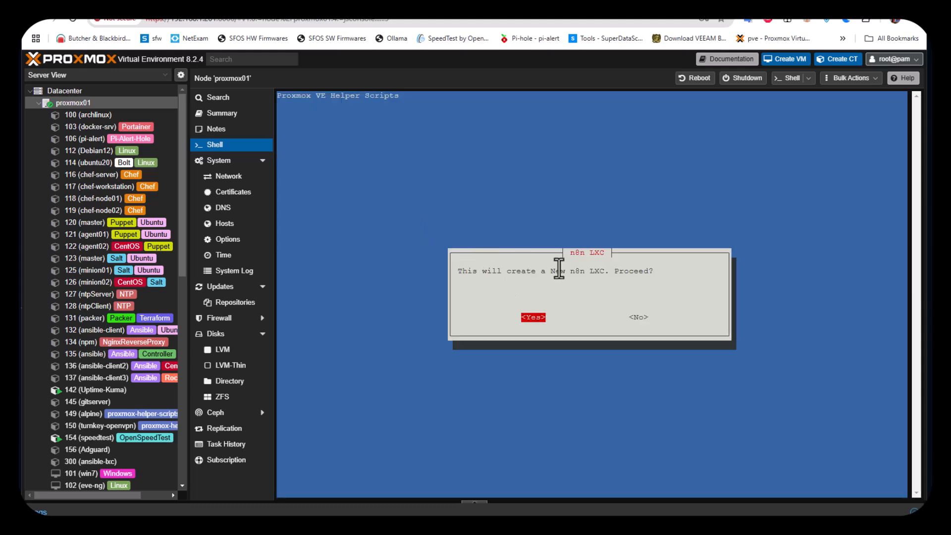
{"action": "mouse_move", "coordinate": [711, 297]}
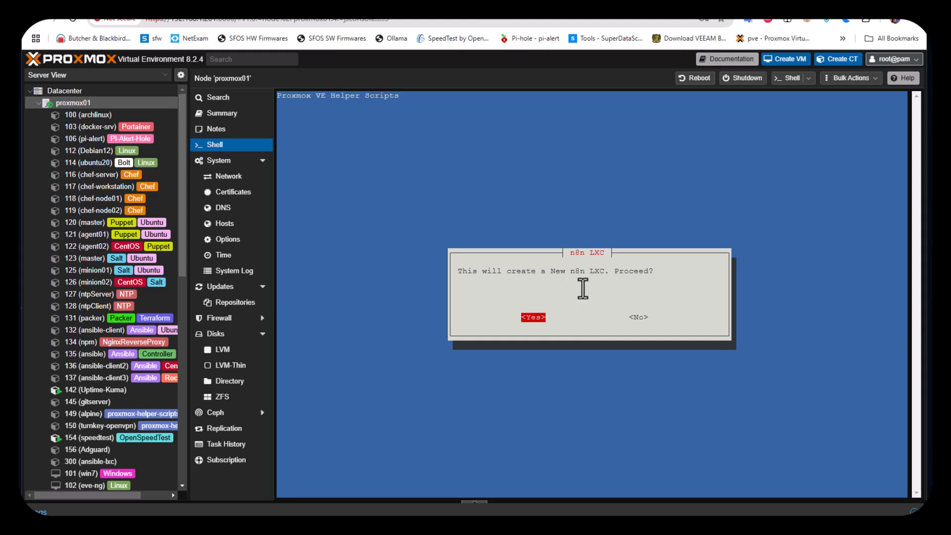
{"action": "mouse_move", "coordinate": [631, 294]}
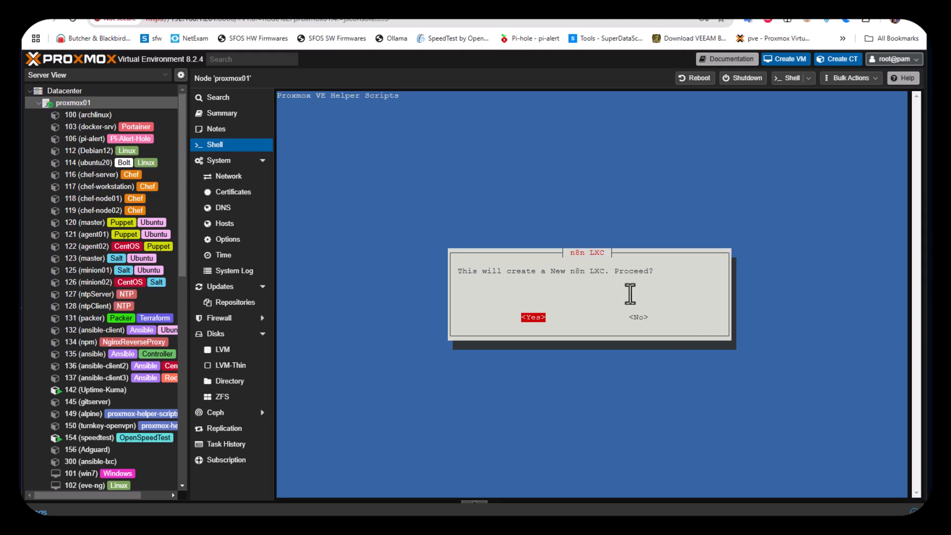
{"action": "mouse_move", "coordinate": [663, 304]}
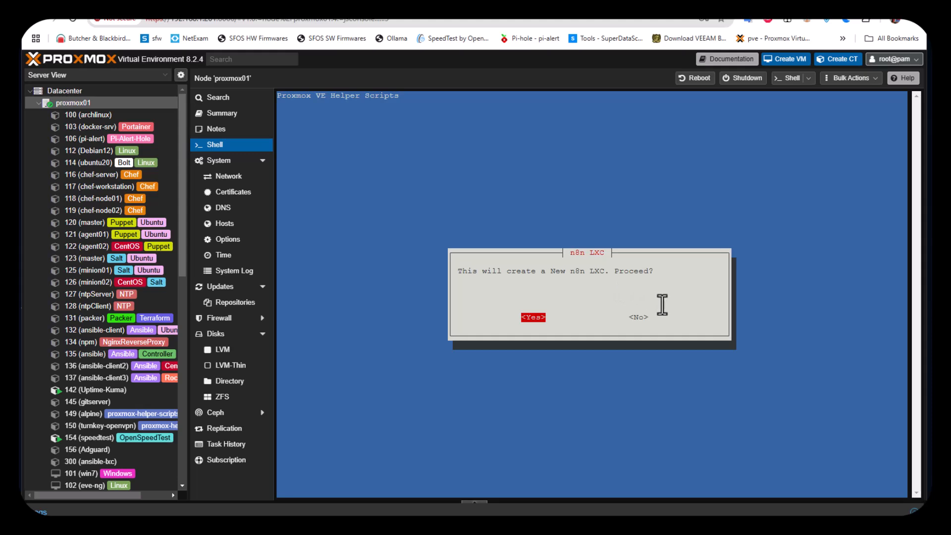
Confirm creating the n8n LXC with default settings and the Storage pool for template and container.
{"action": "left_click", "coordinate": [533, 317]}
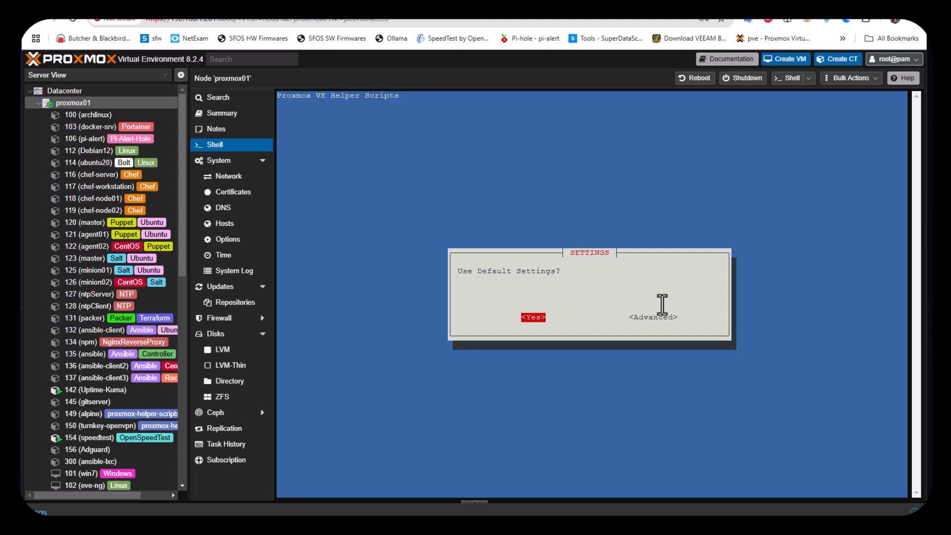
{"action": "left_click", "coordinate": [532, 317]}
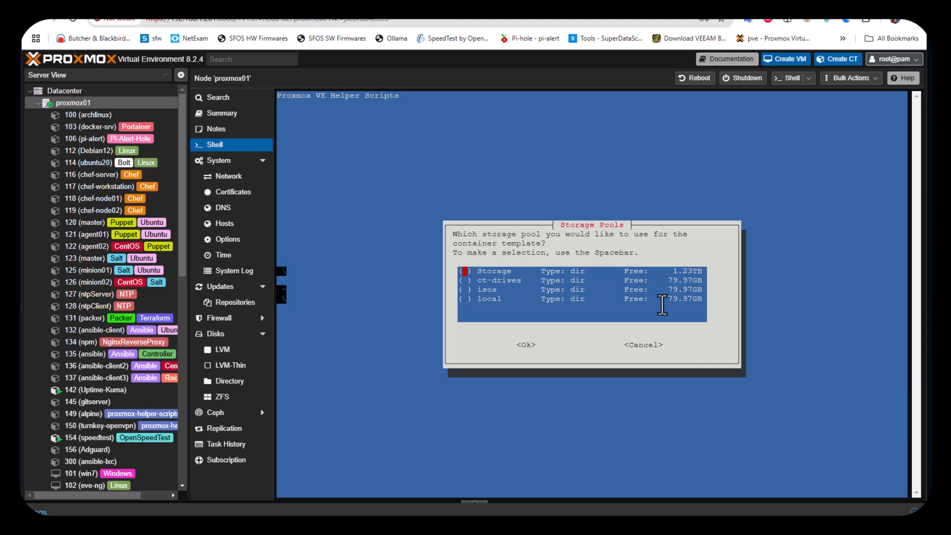
{"action": "left_click", "coordinate": [525, 344]}
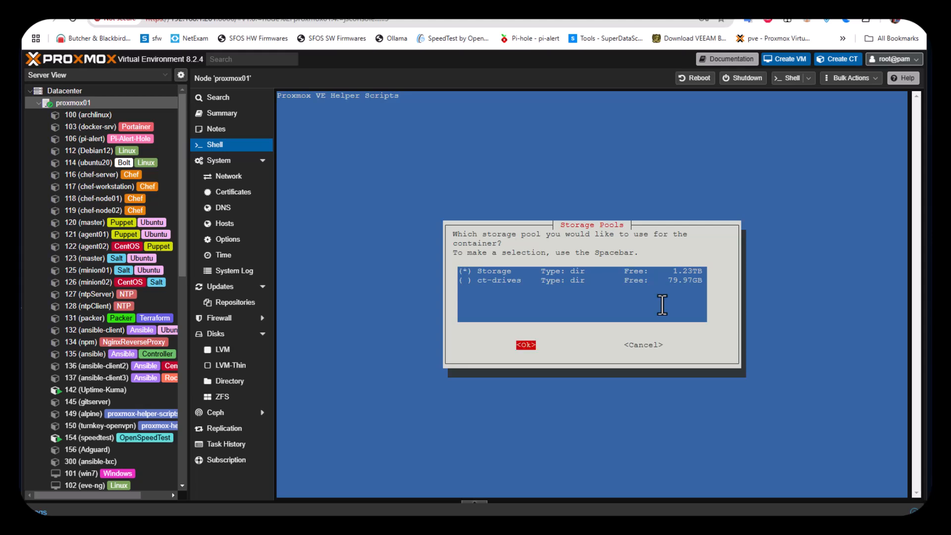
{"action": "left_click", "coordinate": [525, 345]}
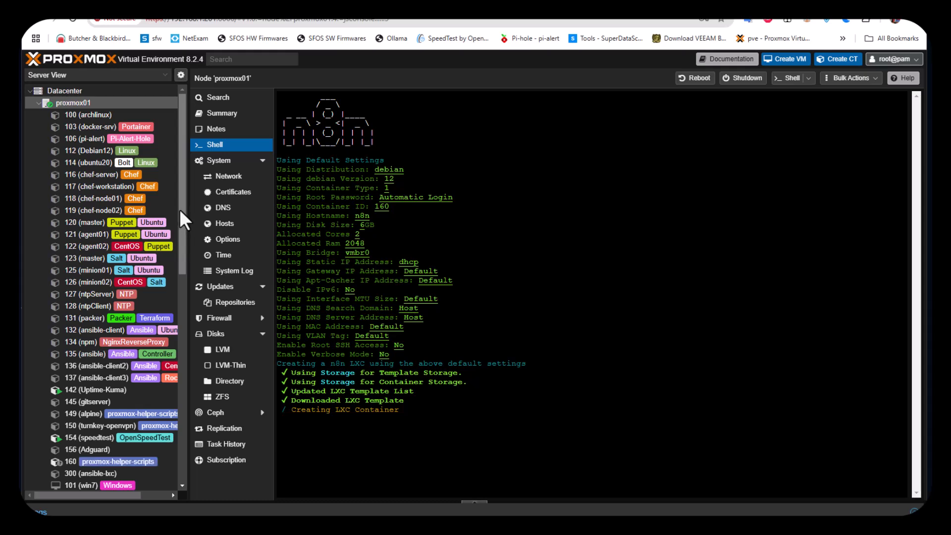
Follow the shell output as LXC 160 is created and Node.js and n8n are installed.
{"action": "scroll", "scroll_direction": "down", "scroll_amount": 3}
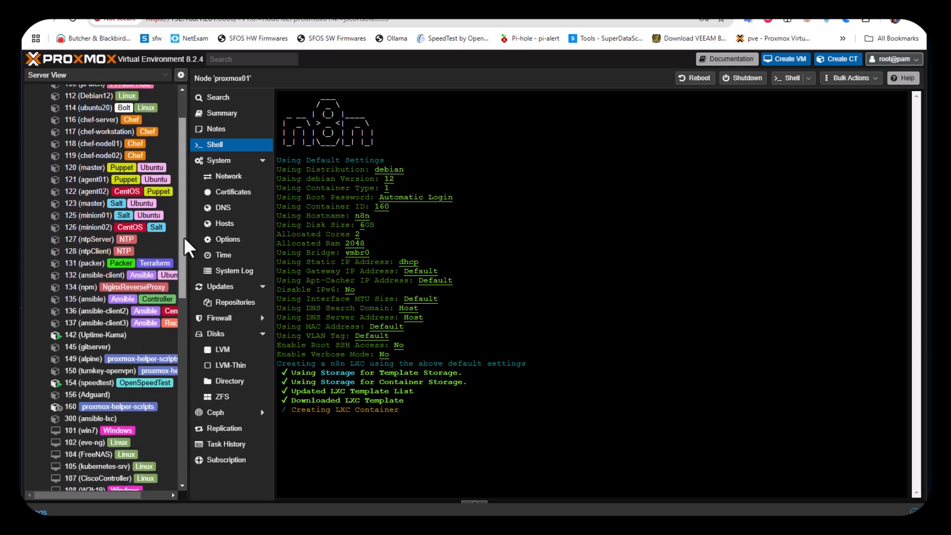
{"action": "scroll", "scroll_direction": "down", "scroll_amount": 3}
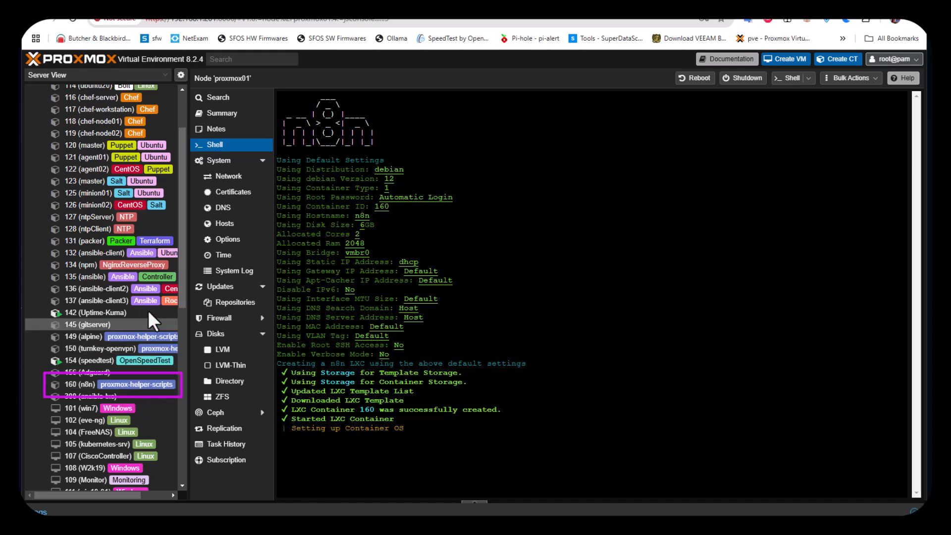
{"action": "mouse_move", "coordinate": [152, 285]}
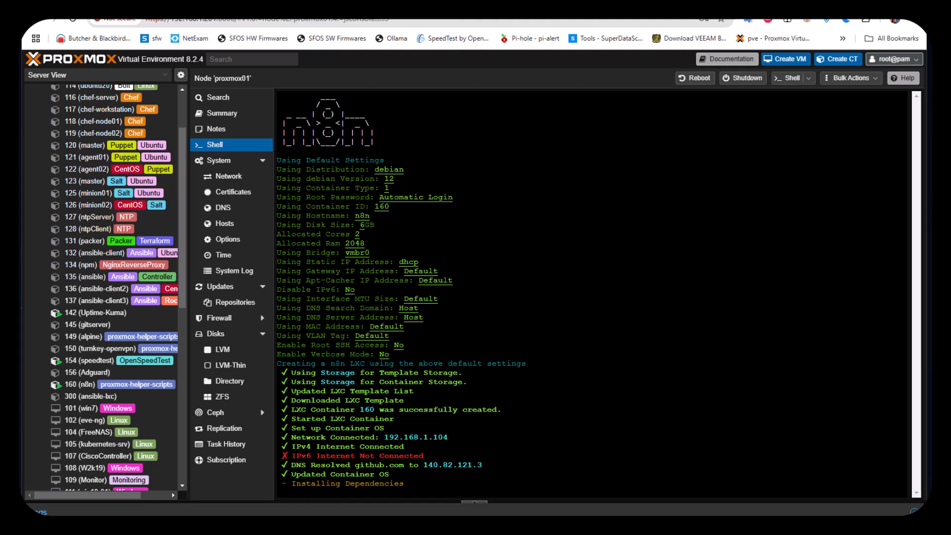
{"action": "scroll", "scroll_direction": "down", "scroll_amount": 3}
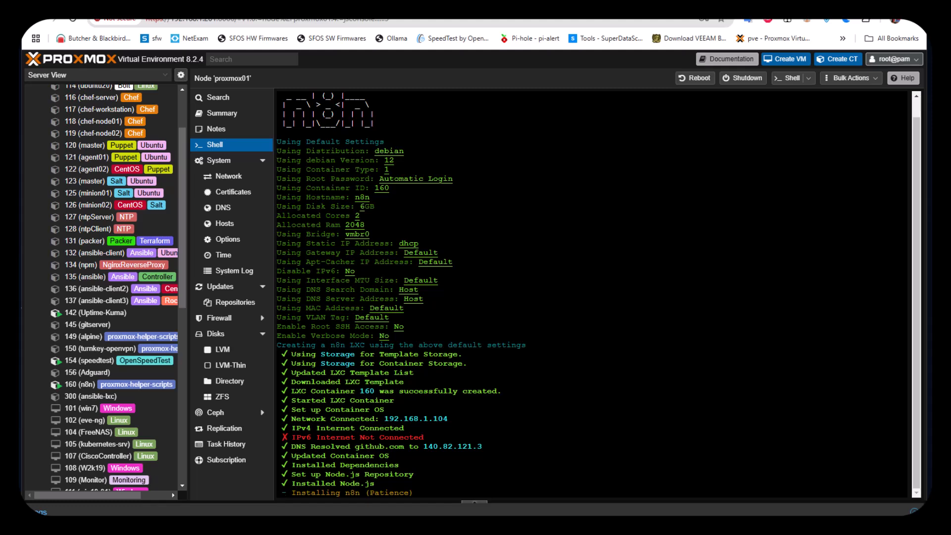
{"action": "scroll", "scroll_direction": "down", "scroll_amount": 3}
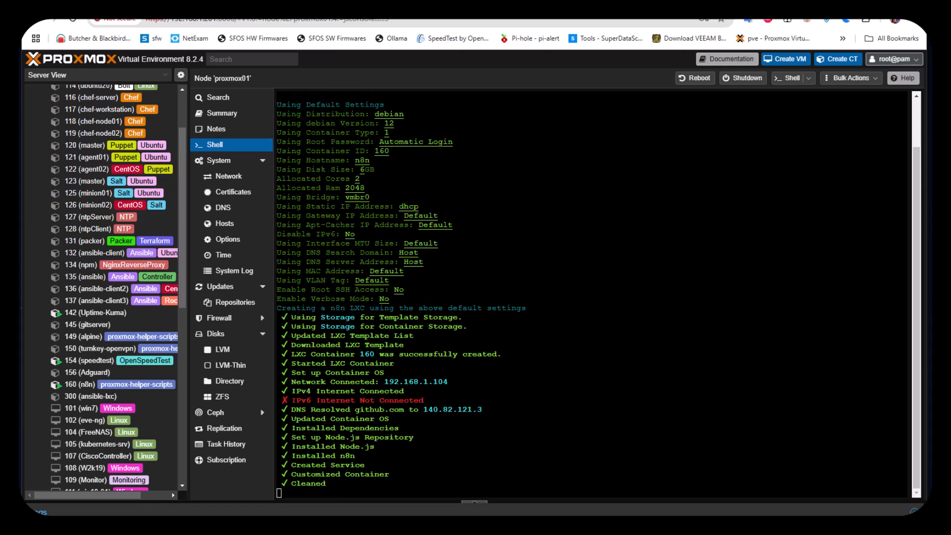
{"action": "scroll", "scroll_direction": "down", "scroll_amount": 3}
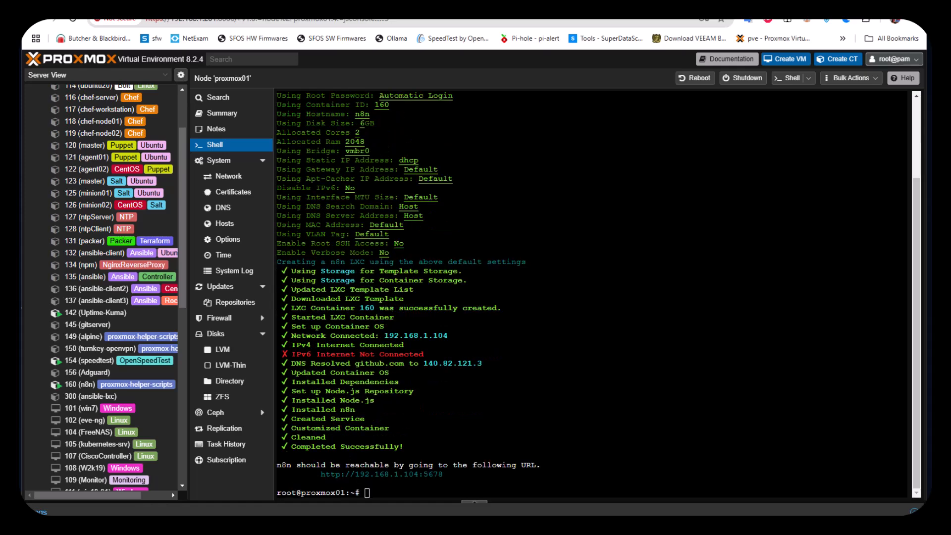
{"action": "mouse_move", "coordinate": [595, 246]}
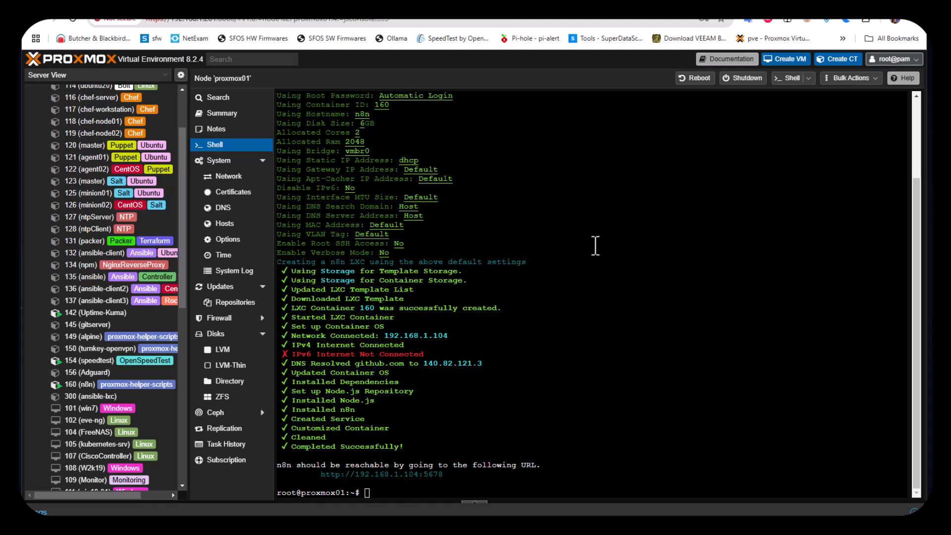
{"action": "mouse_move", "coordinate": [512, 489]}
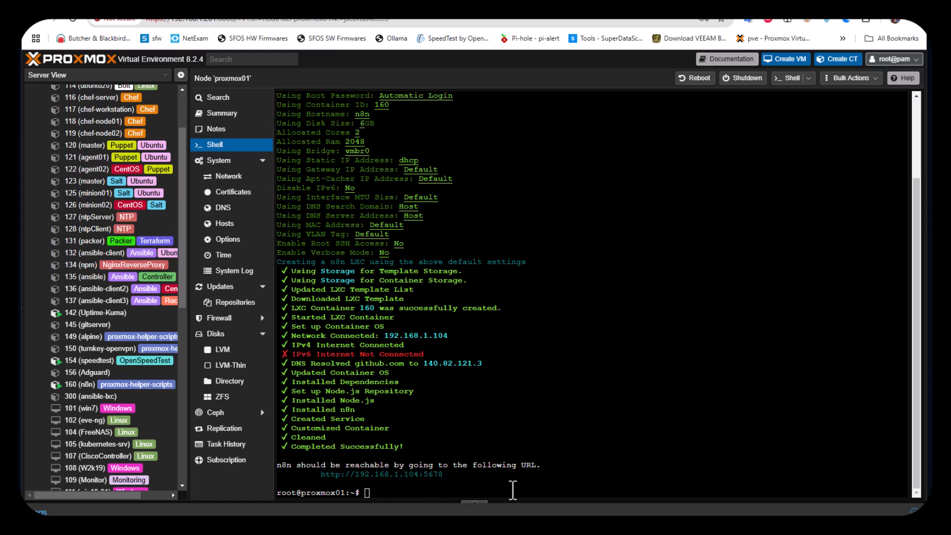
{"action": "mouse_move", "coordinate": [420, 488]}
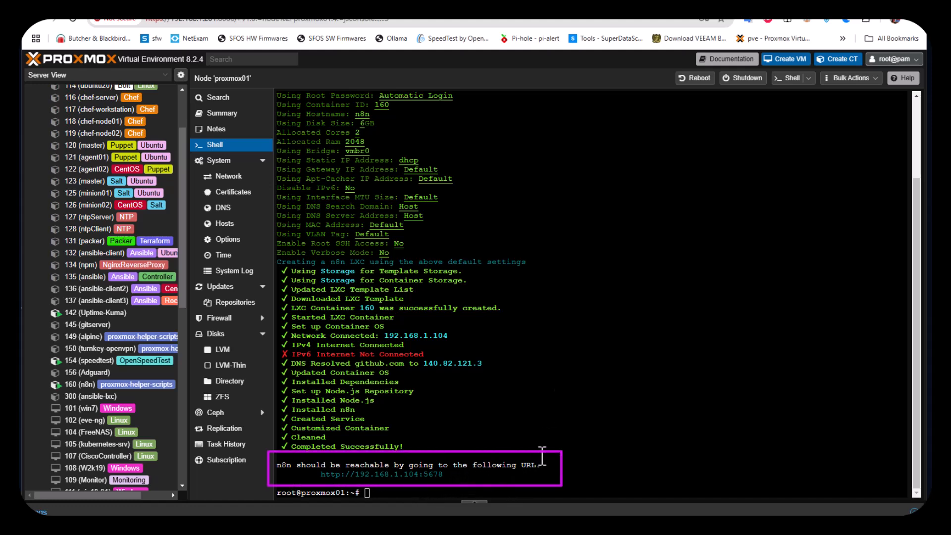
{"action": "mouse_move", "coordinate": [362, 480]}
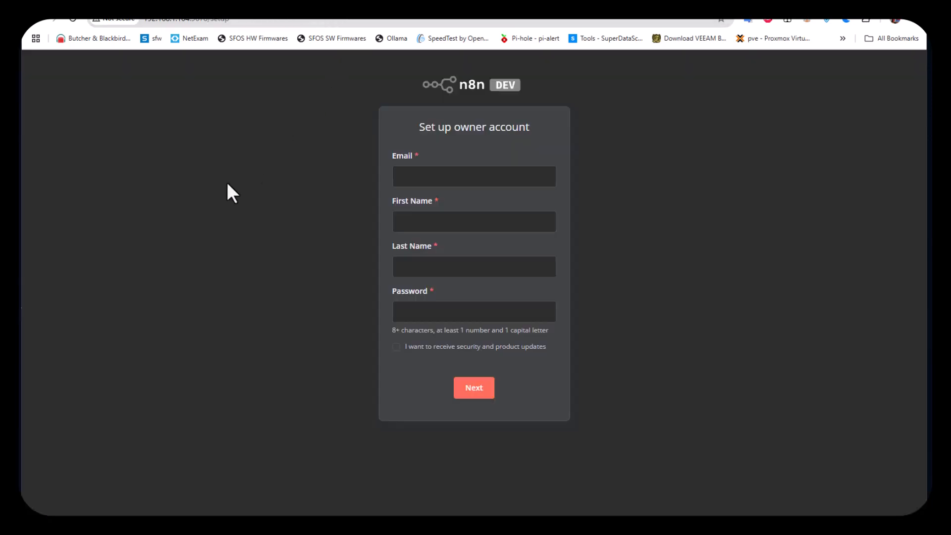
{"action": "mouse_move", "coordinate": [190, 57]}
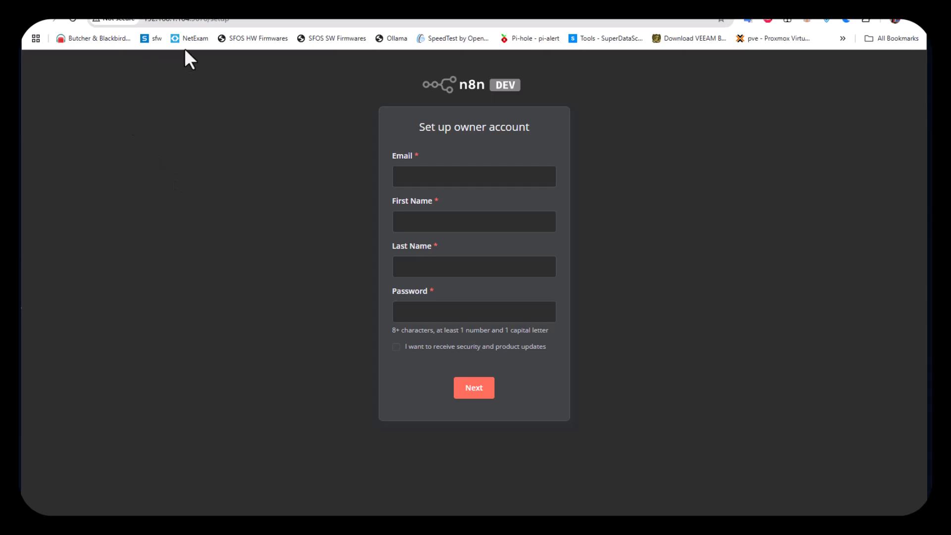
{"action": "mouse_move", "coordinate": [275, 171]}
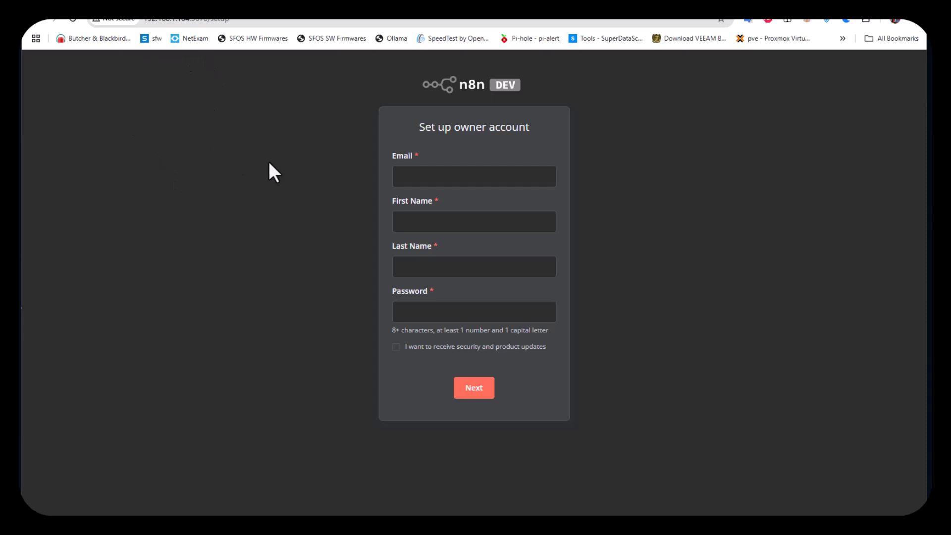
{"action": "mouse_move", "coordinate": [484, 177]}
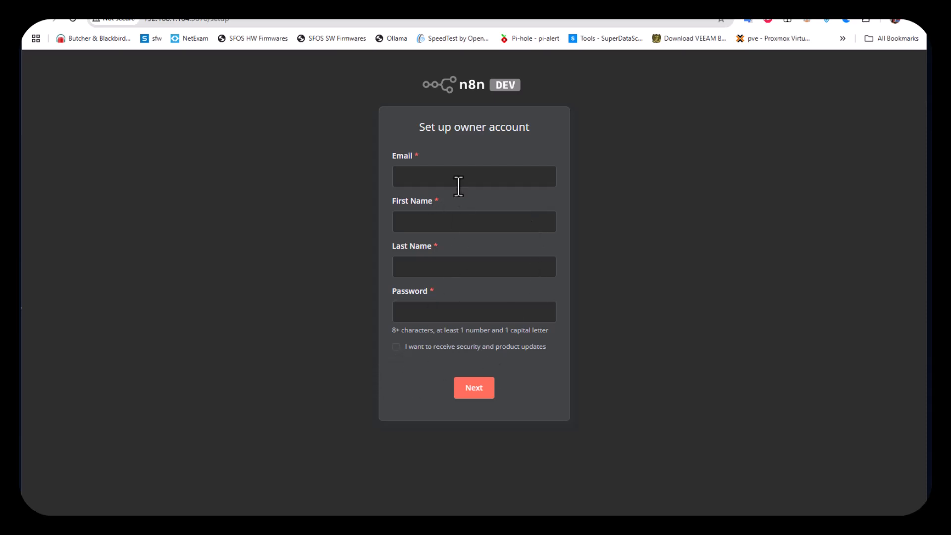
Fill the owner account form with saved email, first and last name and password, then submit it.
{"action": "left_click", "coordinate": [473, 176]}
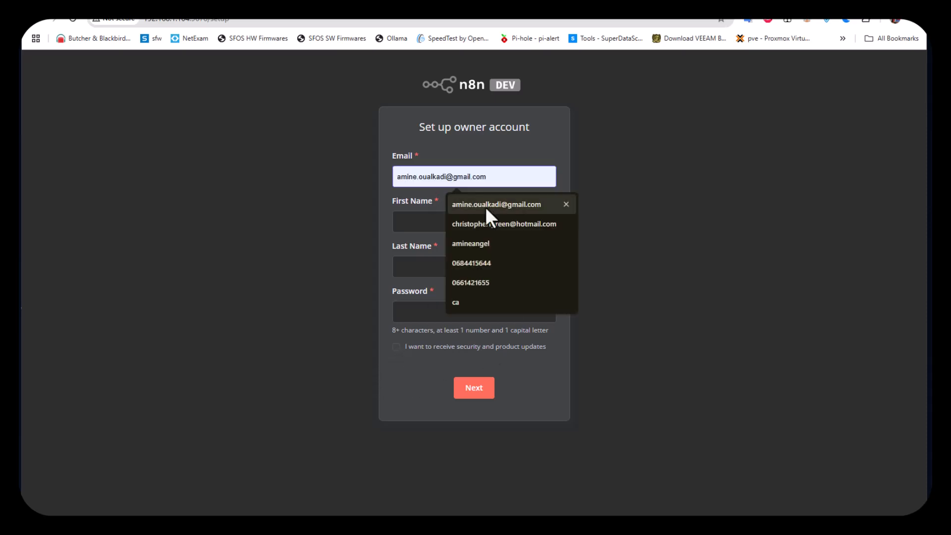
{"action": "left_click", "coordinate": [503, 223]}
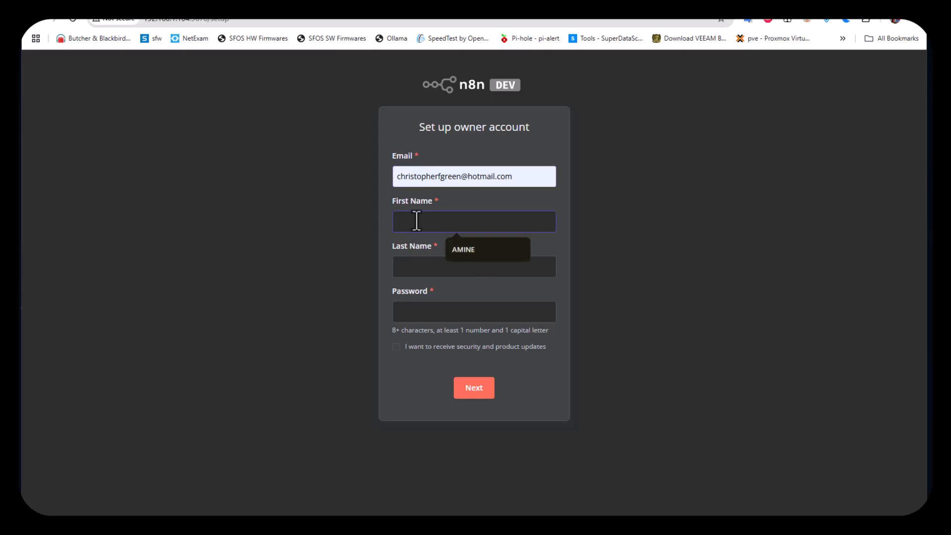
{"action": "type", "text": "amines"}
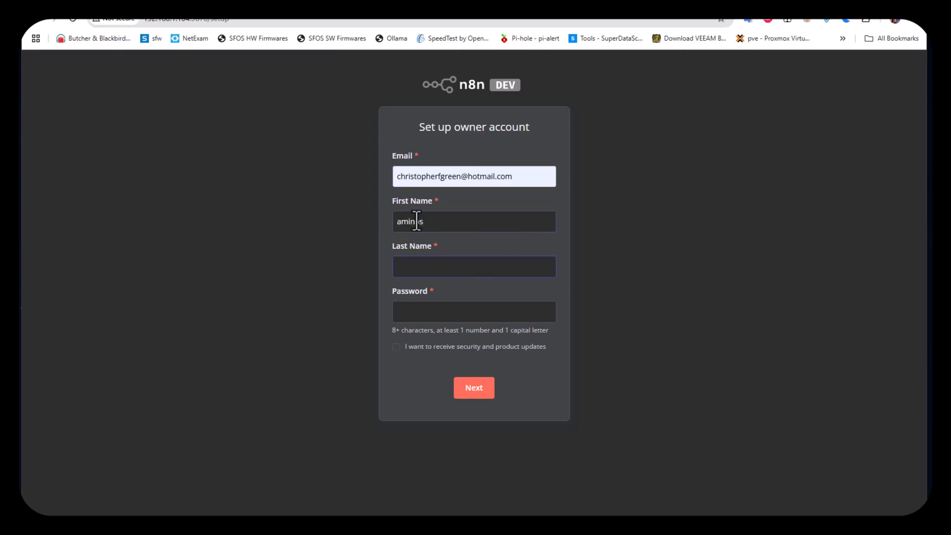
{"action": "type", "text": "ninatos"}
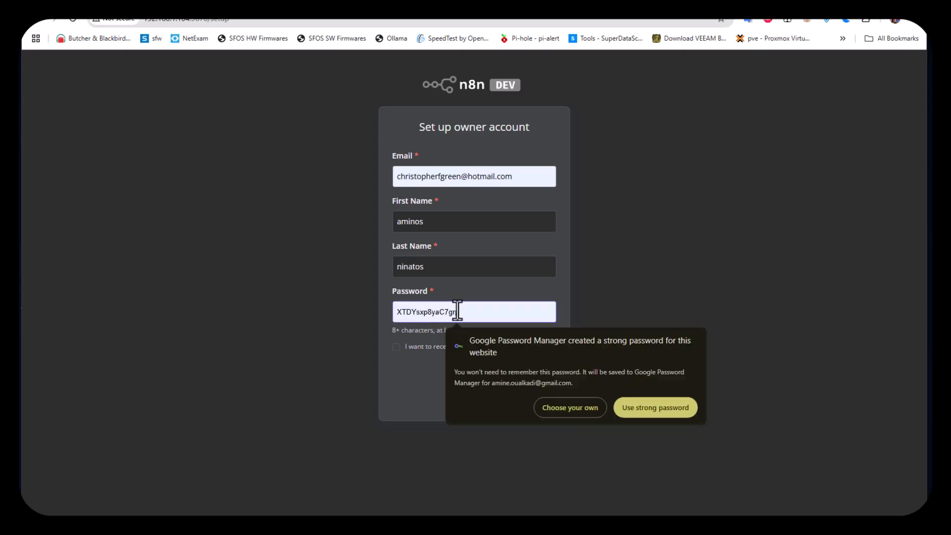
{"action": "mouse_move", "coordinate": [393, 315]}
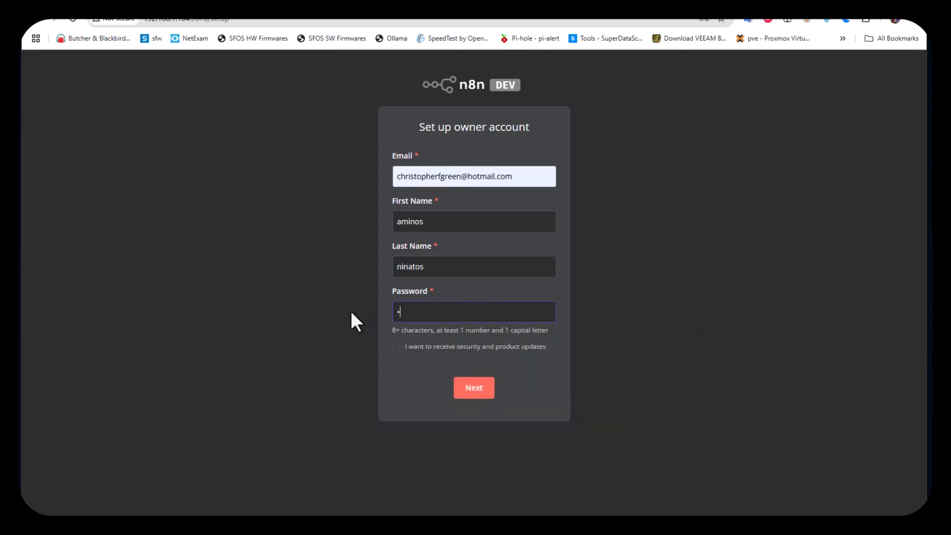
{"action": "left_click", "coordinate": [474, 387]}
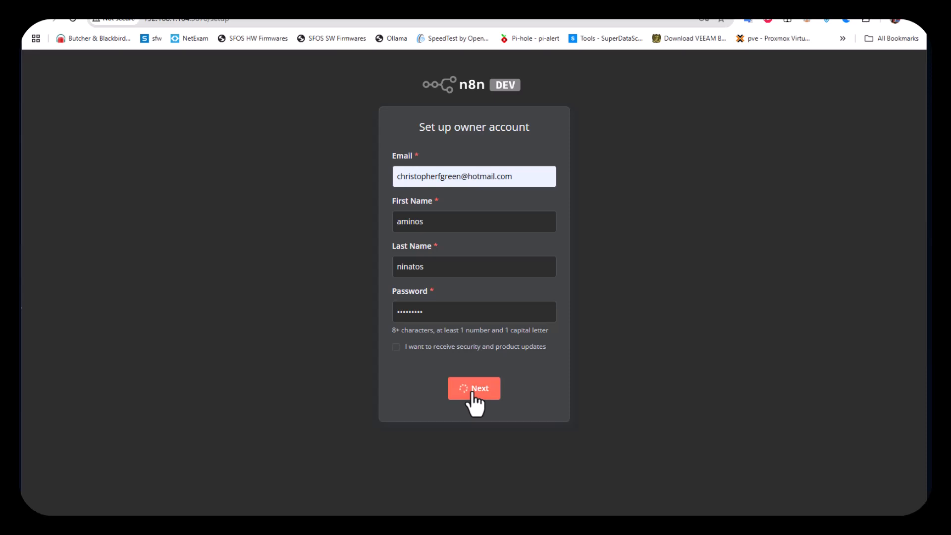
{"action": "left_click", "coordinate": [474, 388]}
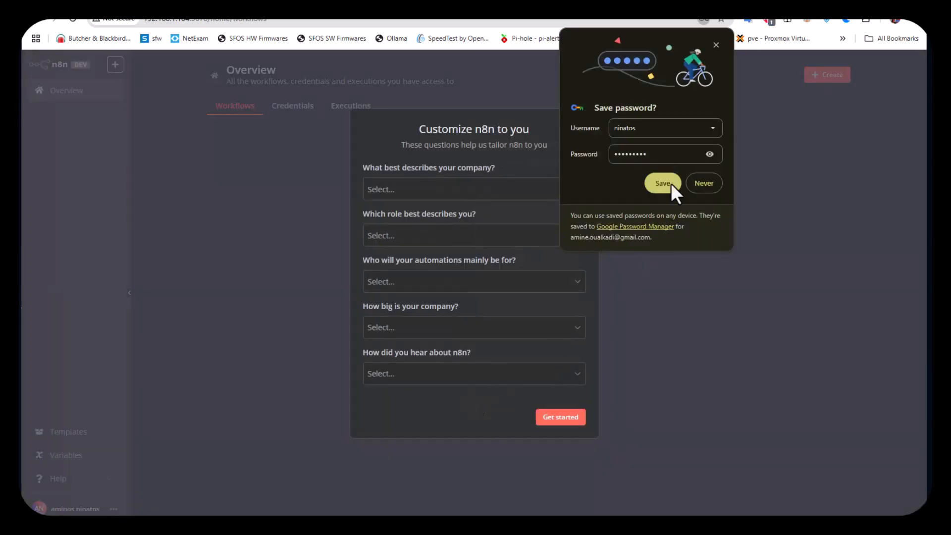
Let the browser save the login, skip the personalization questions and the free licence key offer.
{"action": "left_click", "coordinate": [663, 183]}
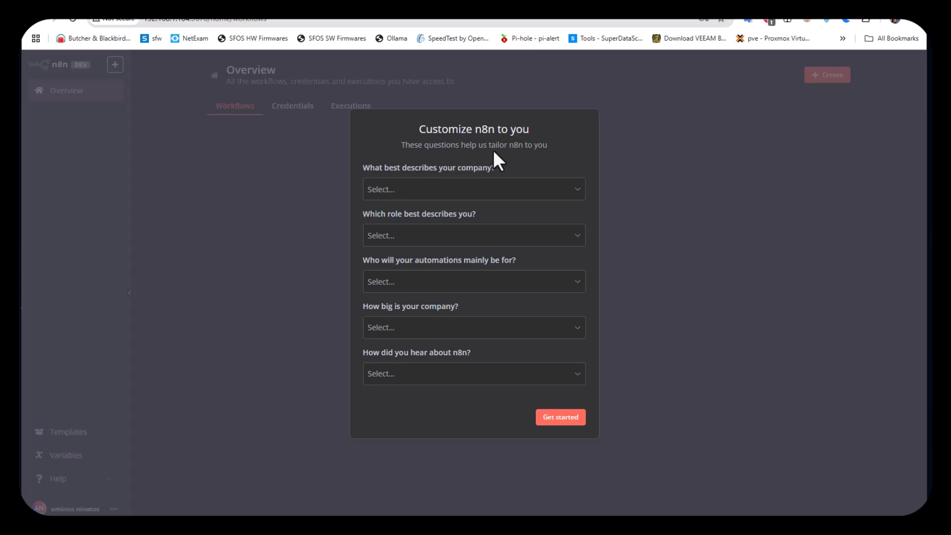
{"action": "mouse_move", "coordinate": [482, 268]}
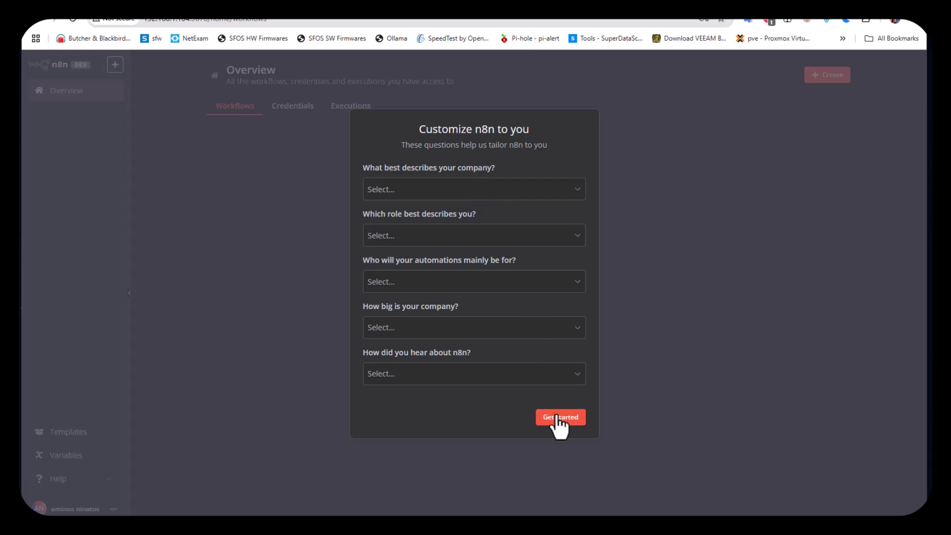
{"action": "left_click", "coordinate": [558, 417]}
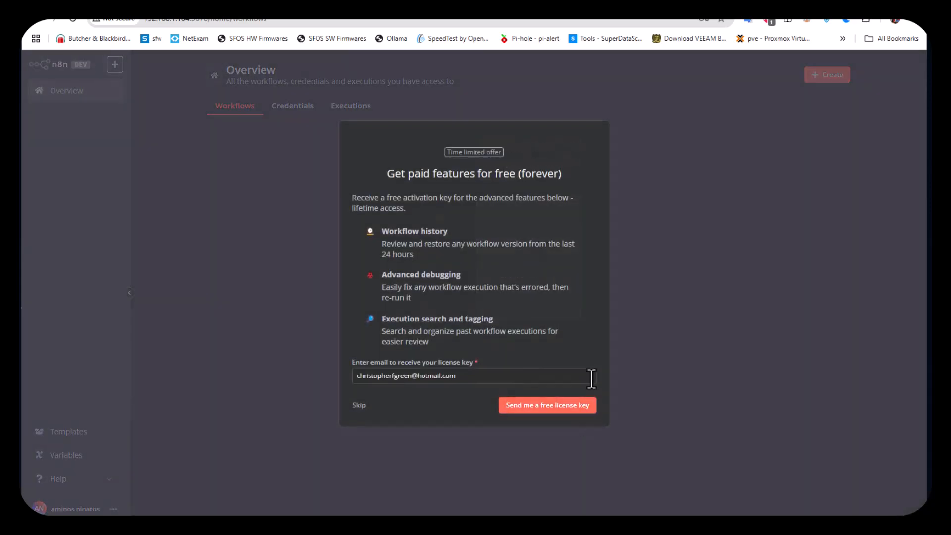
{"action": "left_click", "coordinate": [358, 404]}
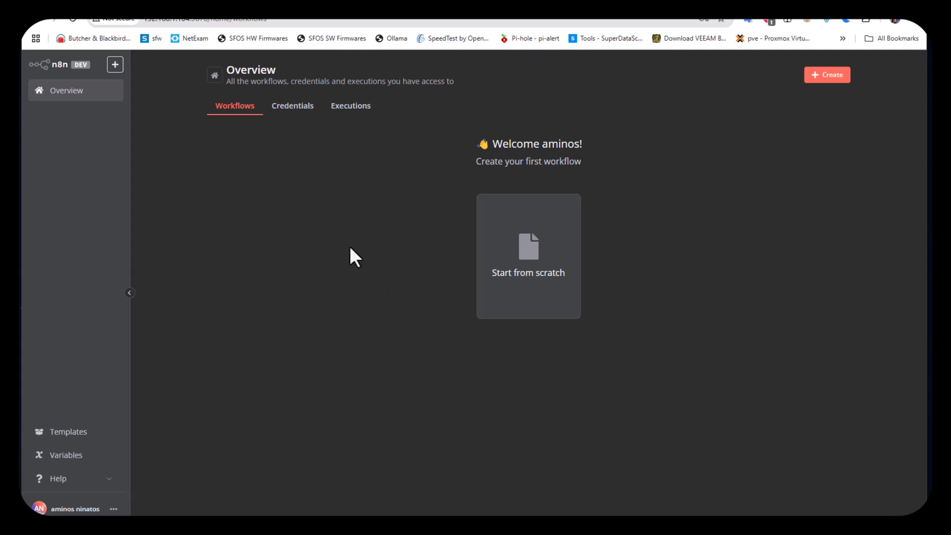
{"action": "mouse_move", "coordinate": [321, 177]}
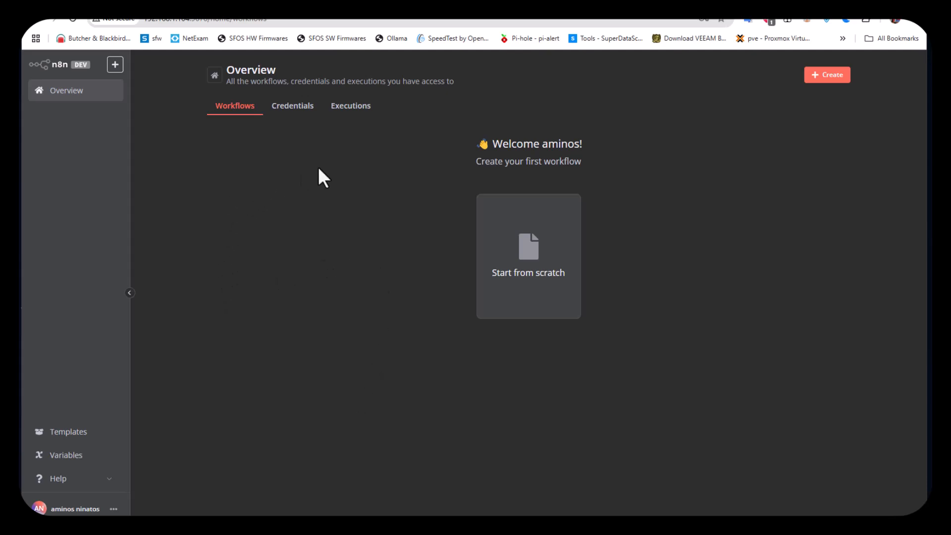
{"action": "mouse_move", "coordinate": [263, 247]}
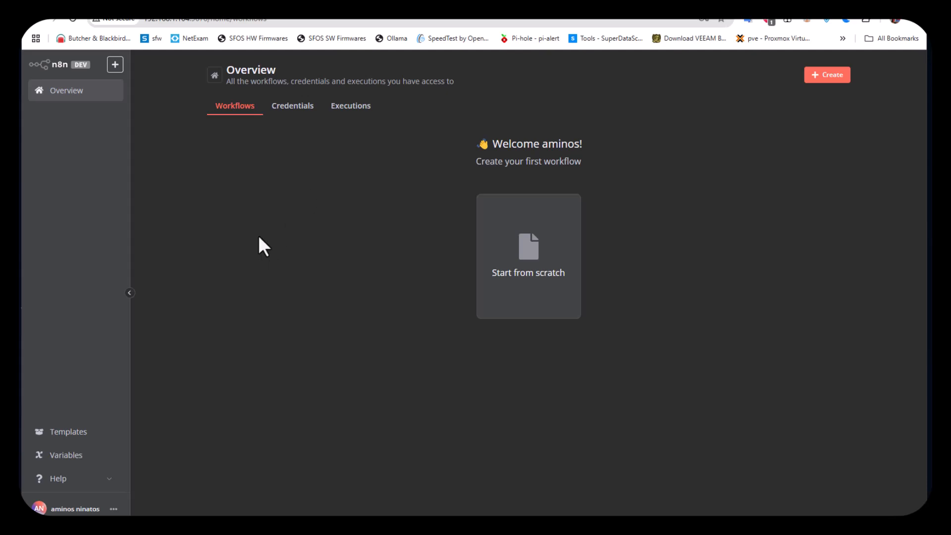
{"action": "mouse_move", "coordinate": [269, 253]}
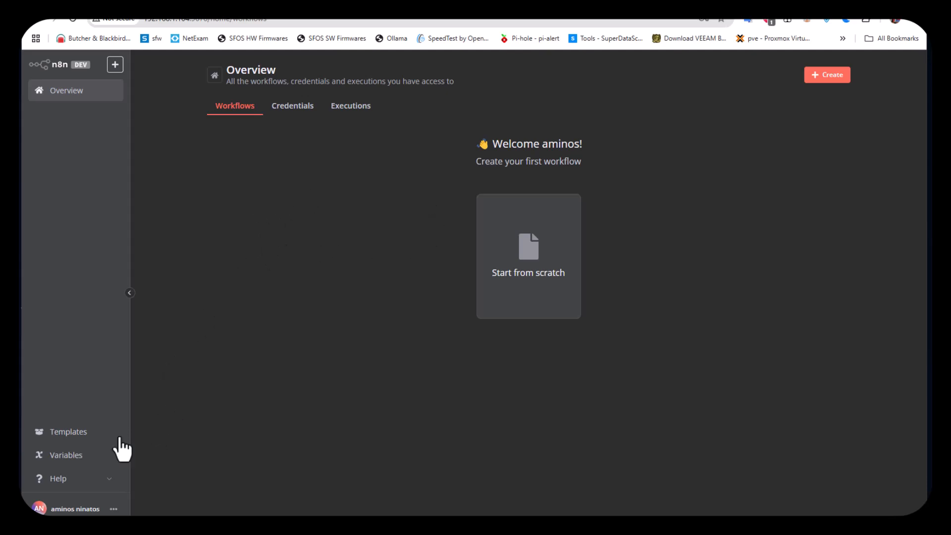
{"action": "mouse_move", "coordinate": [76, 431]}
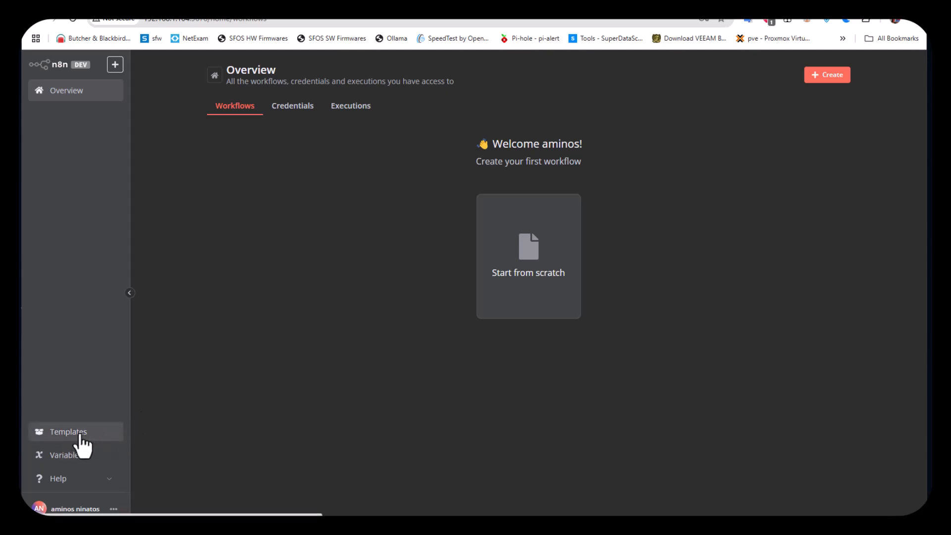
{"action": "left_click", "coordinate": [69, 430]}
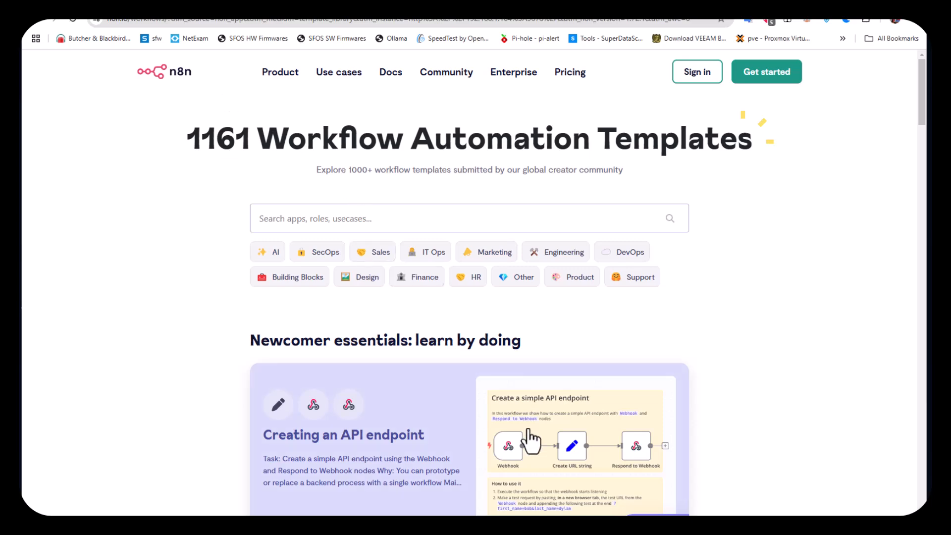
{"action": "scroll", "scroll_direction": "down", "scroll_amount": 3}
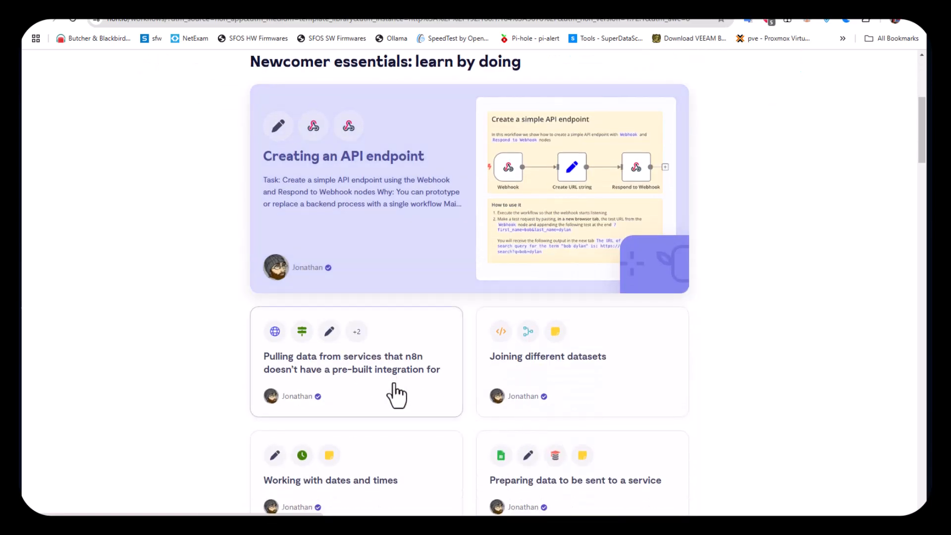
{"action": "scroll", "scroll_direction": "down", "scroll_amount": 3}
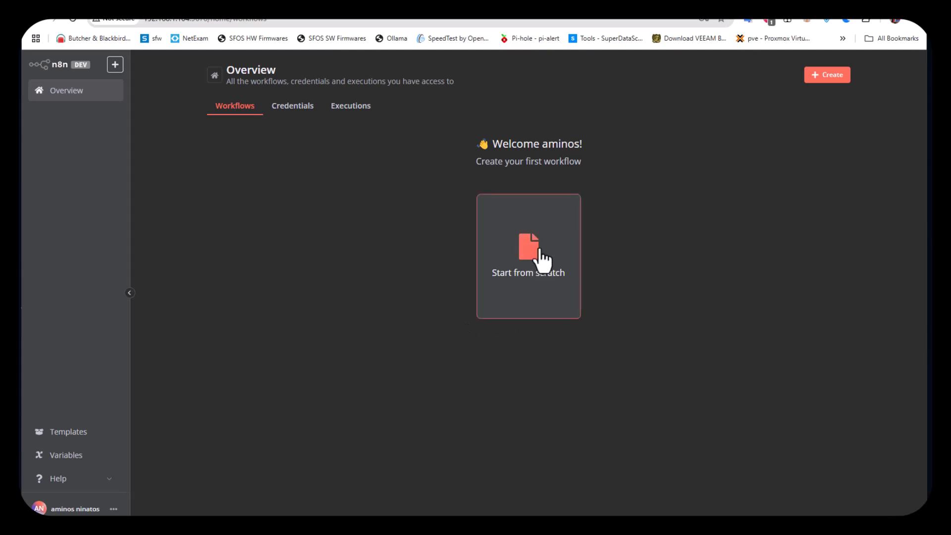
Start a blank workflow from scratch, landing in the empty 'My workflow' editor canvas.
{"action": "left_click", "coordinate": [528, 255]}
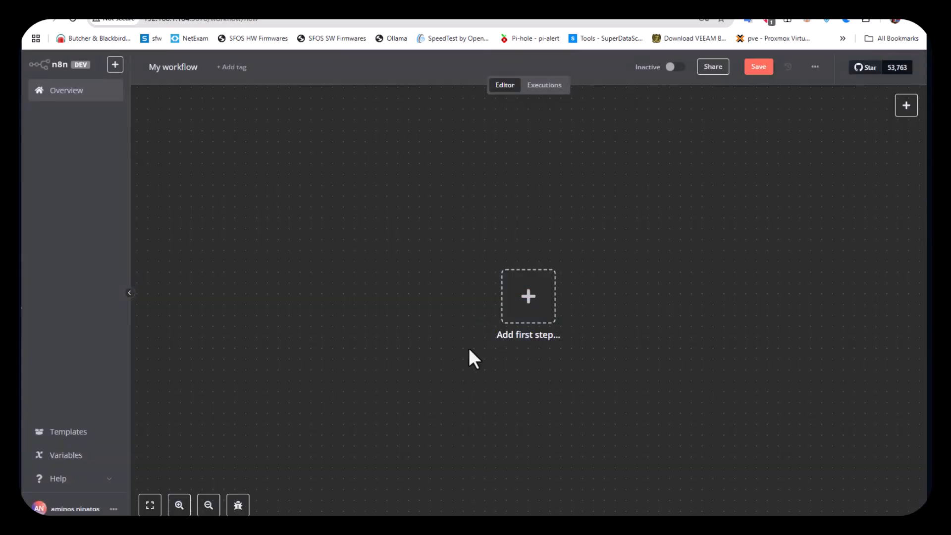
{"action": "mouse_move", "coordinate": [310, 445]}
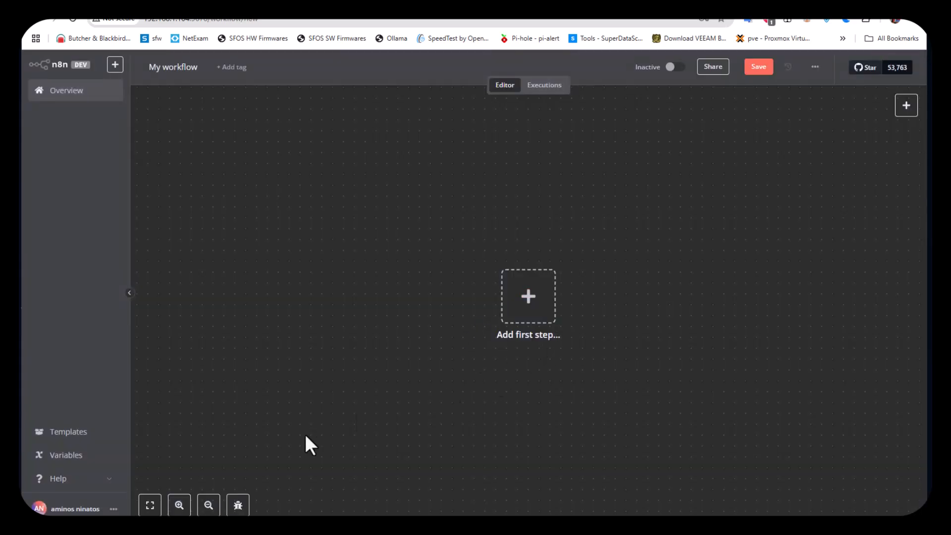
{"action": "mouse_move", "coordinate": [512, 374]}
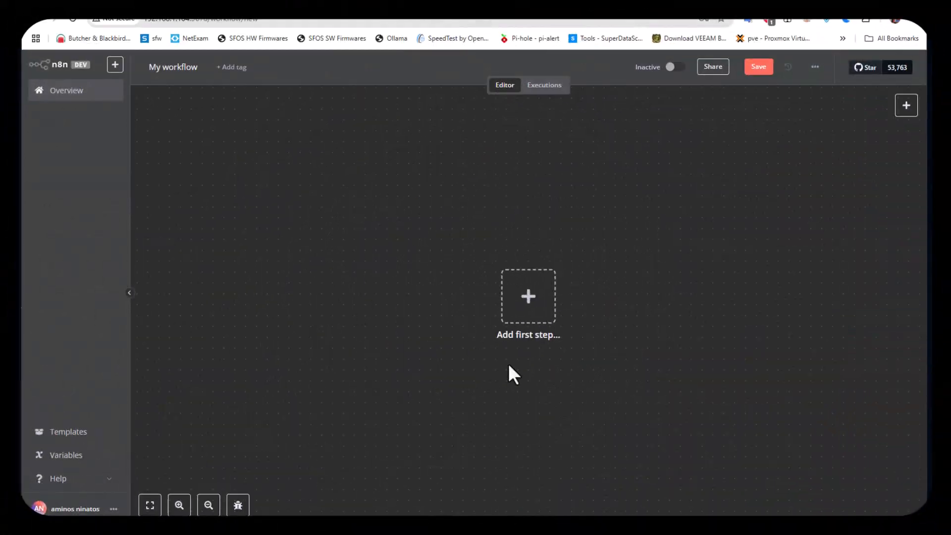